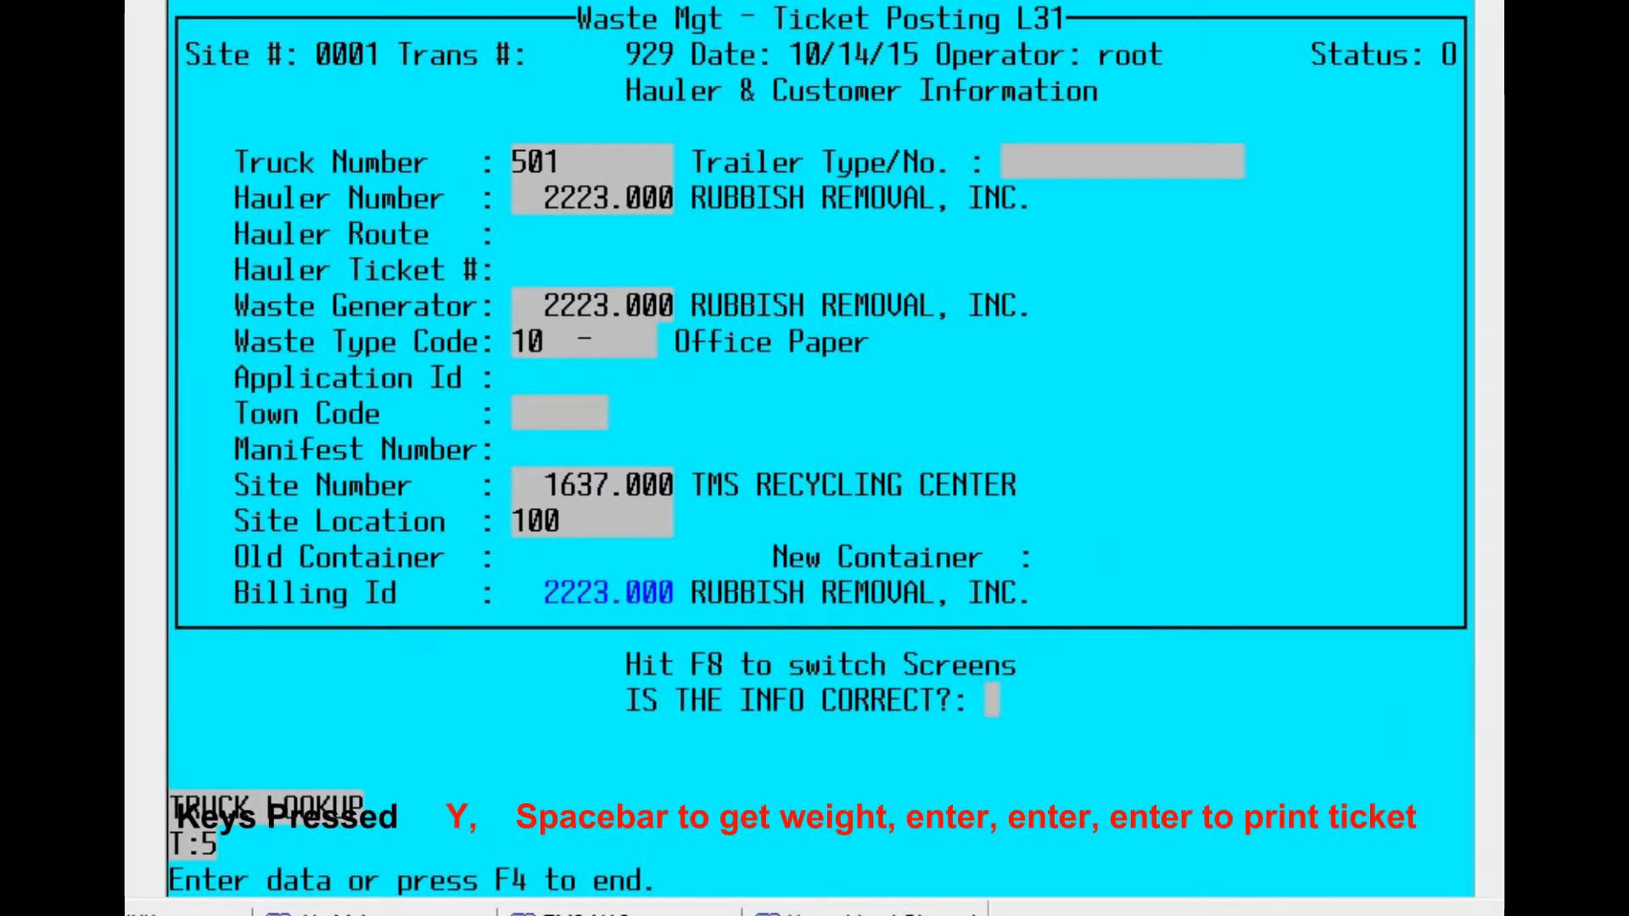
# - Confirm ticket 929 for truck 501 and capture its weights, 8,770 net (4.39 tons)
pyautogui.write('Y')
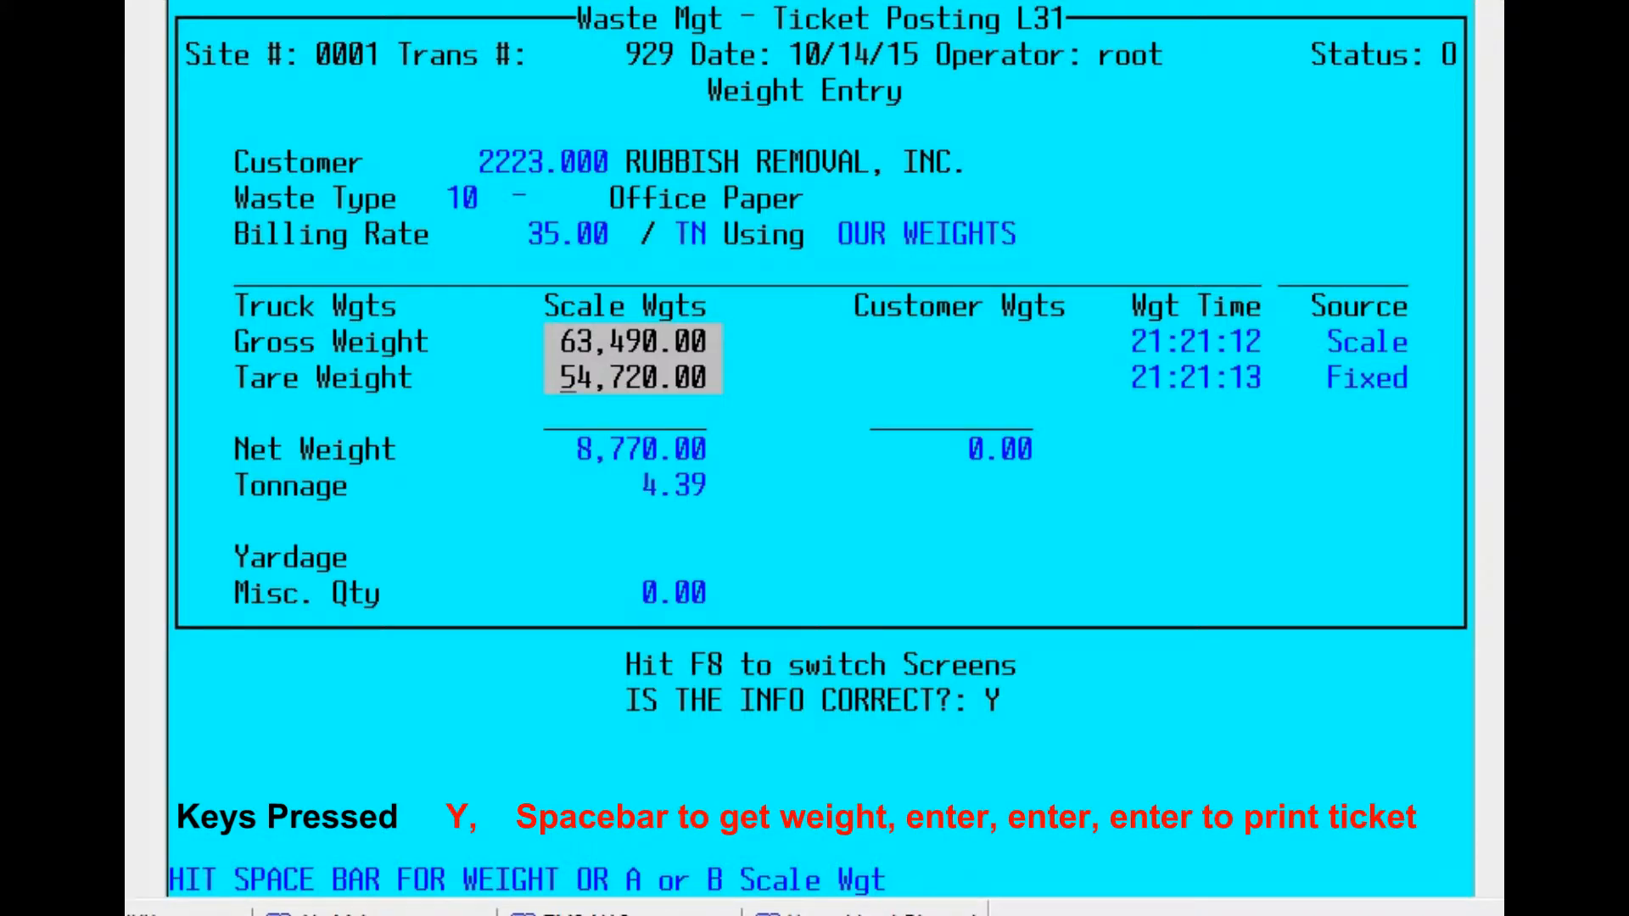
pyautogui.press('enter')
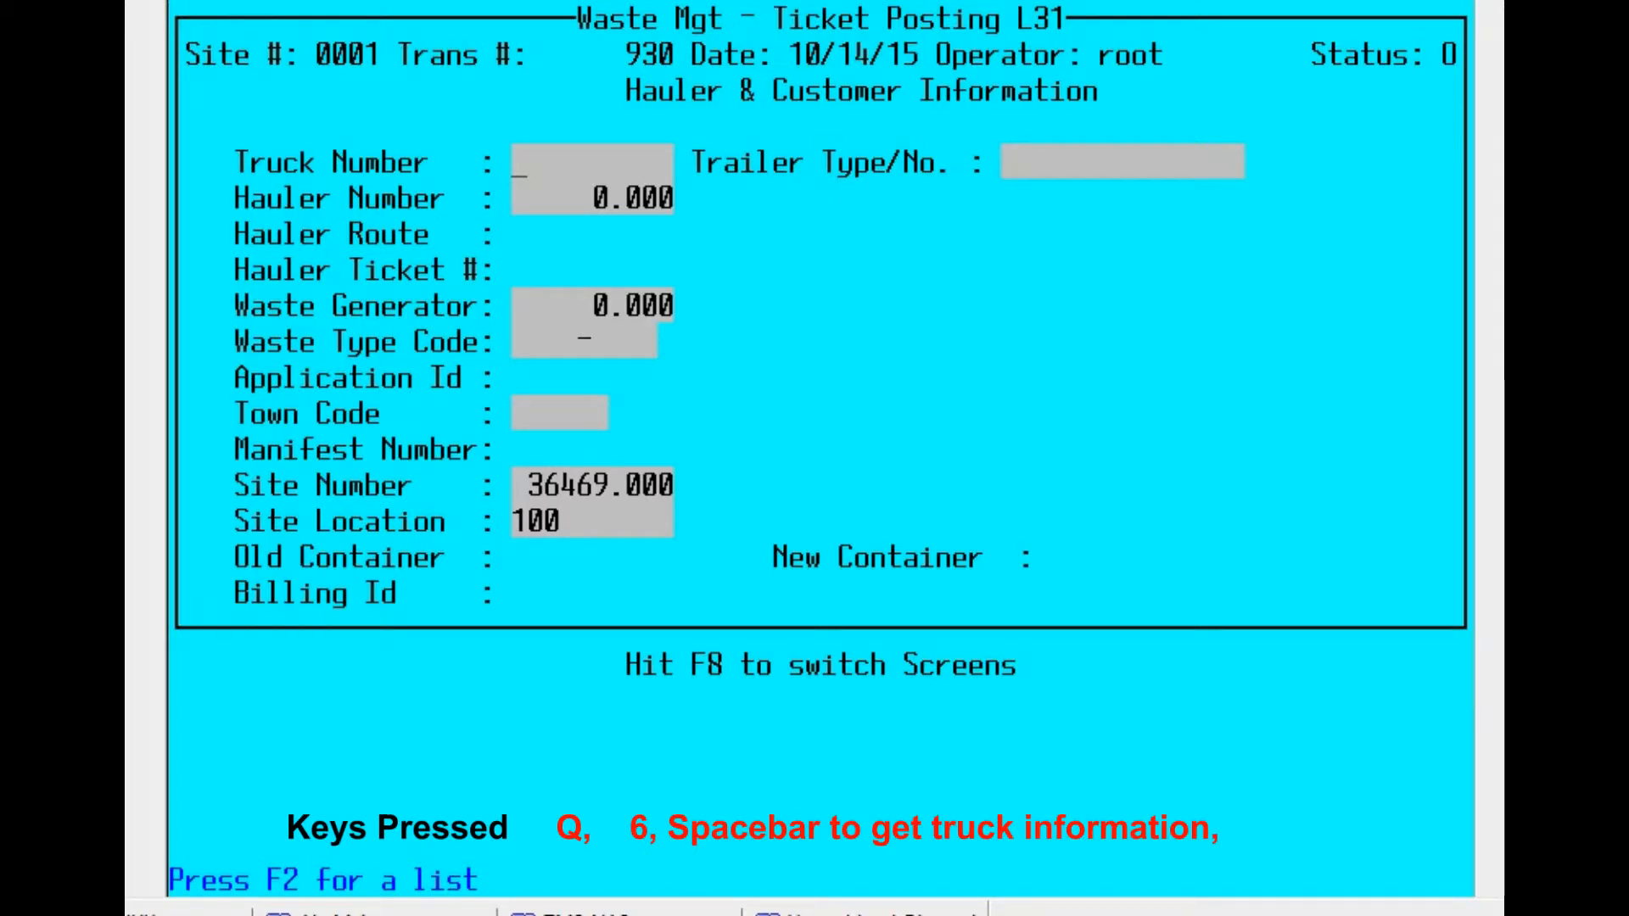
# - Enter truck 62 with D & A Enterprises, C&D By the Yard, town GRE and site 40073, then go to weights
pyautogui.write('6')
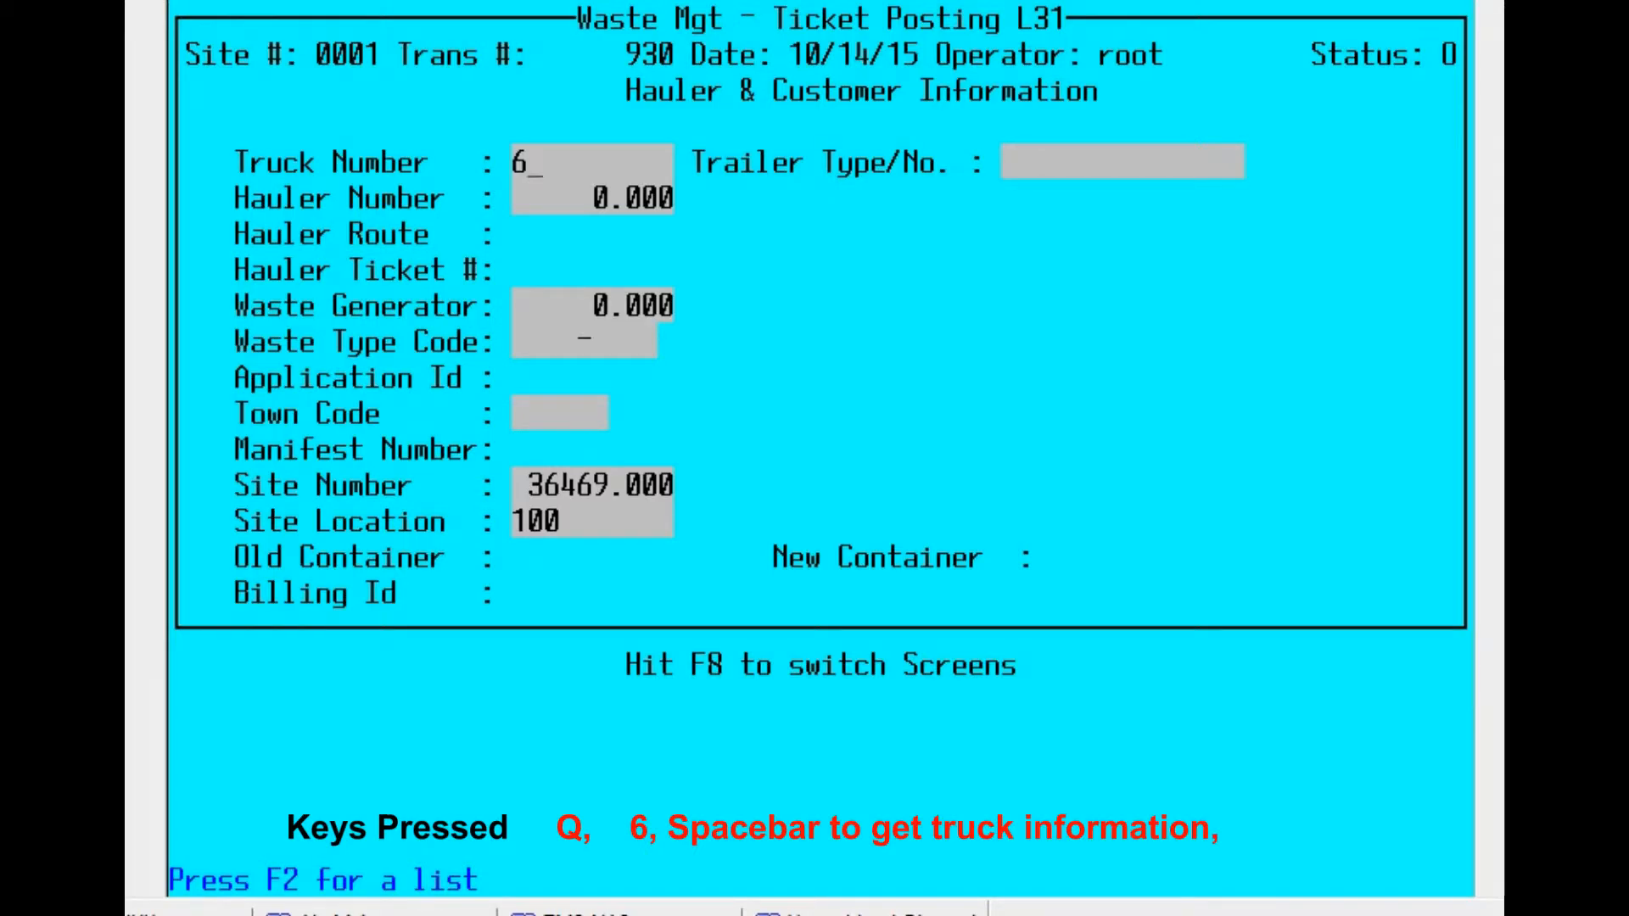
pyautogui.write('2')
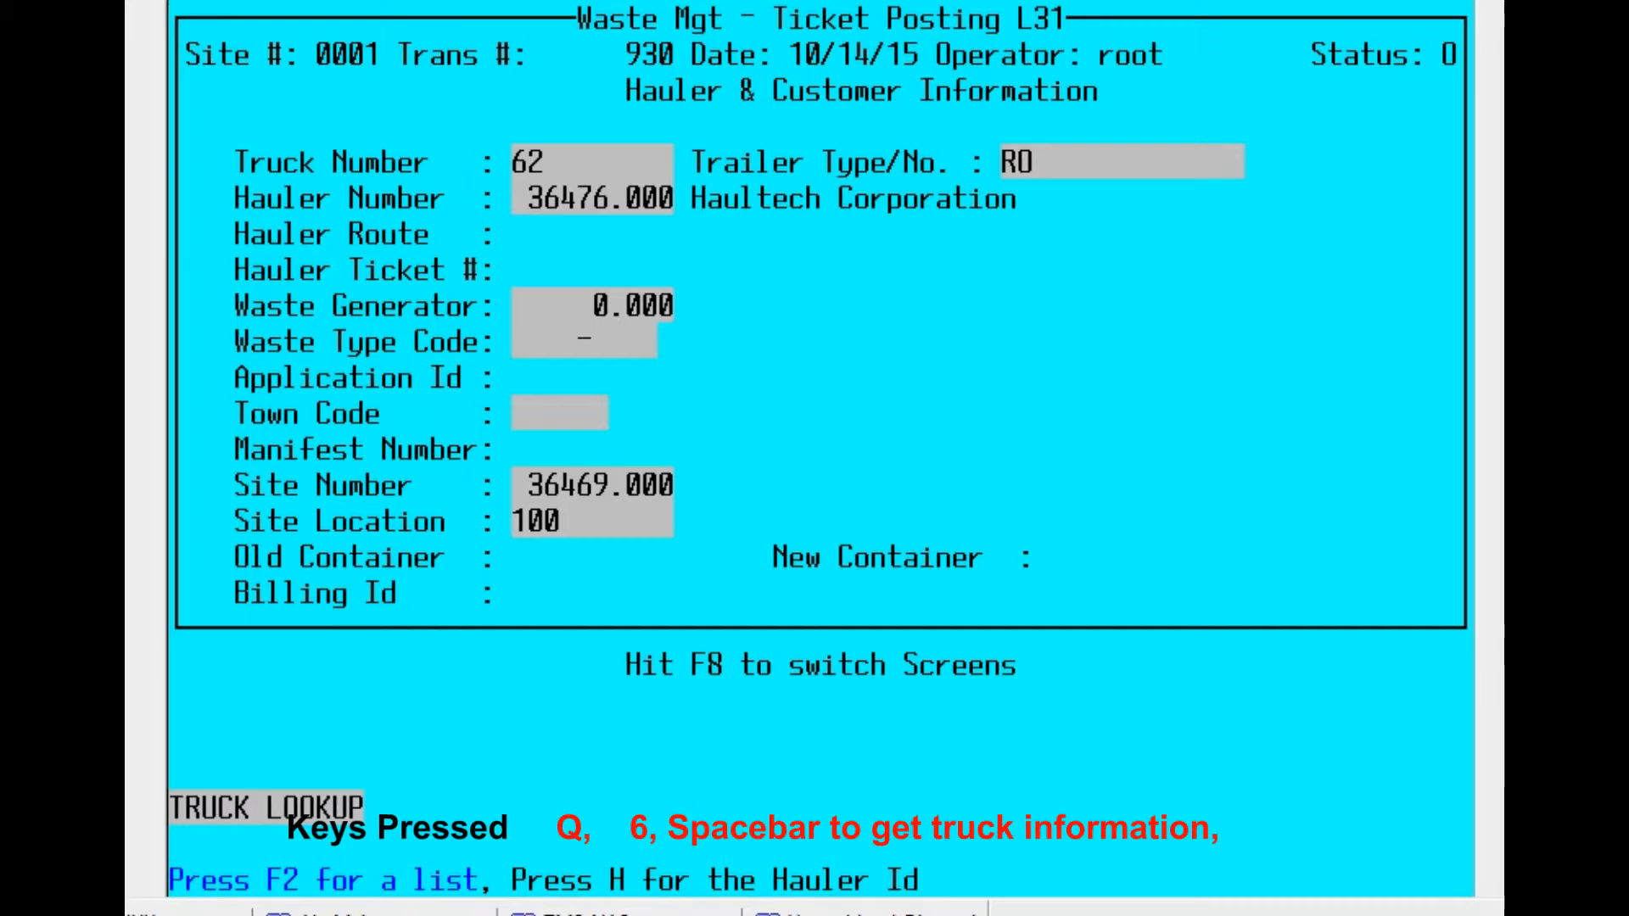
pyautogui.press('F2')
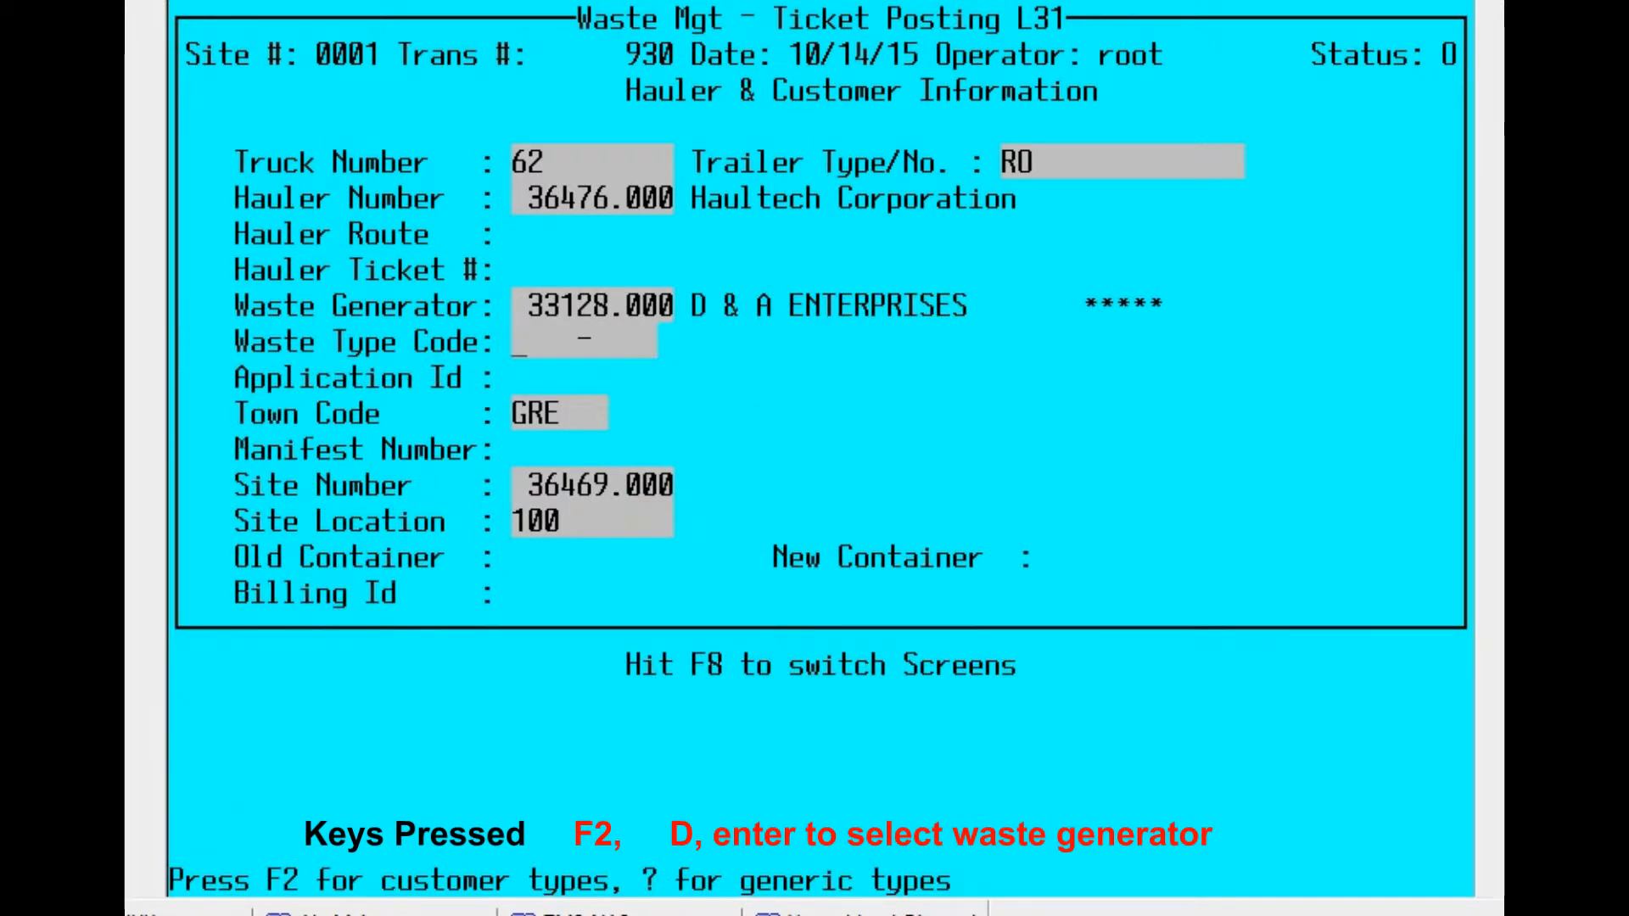
pyautogui.press('f2')
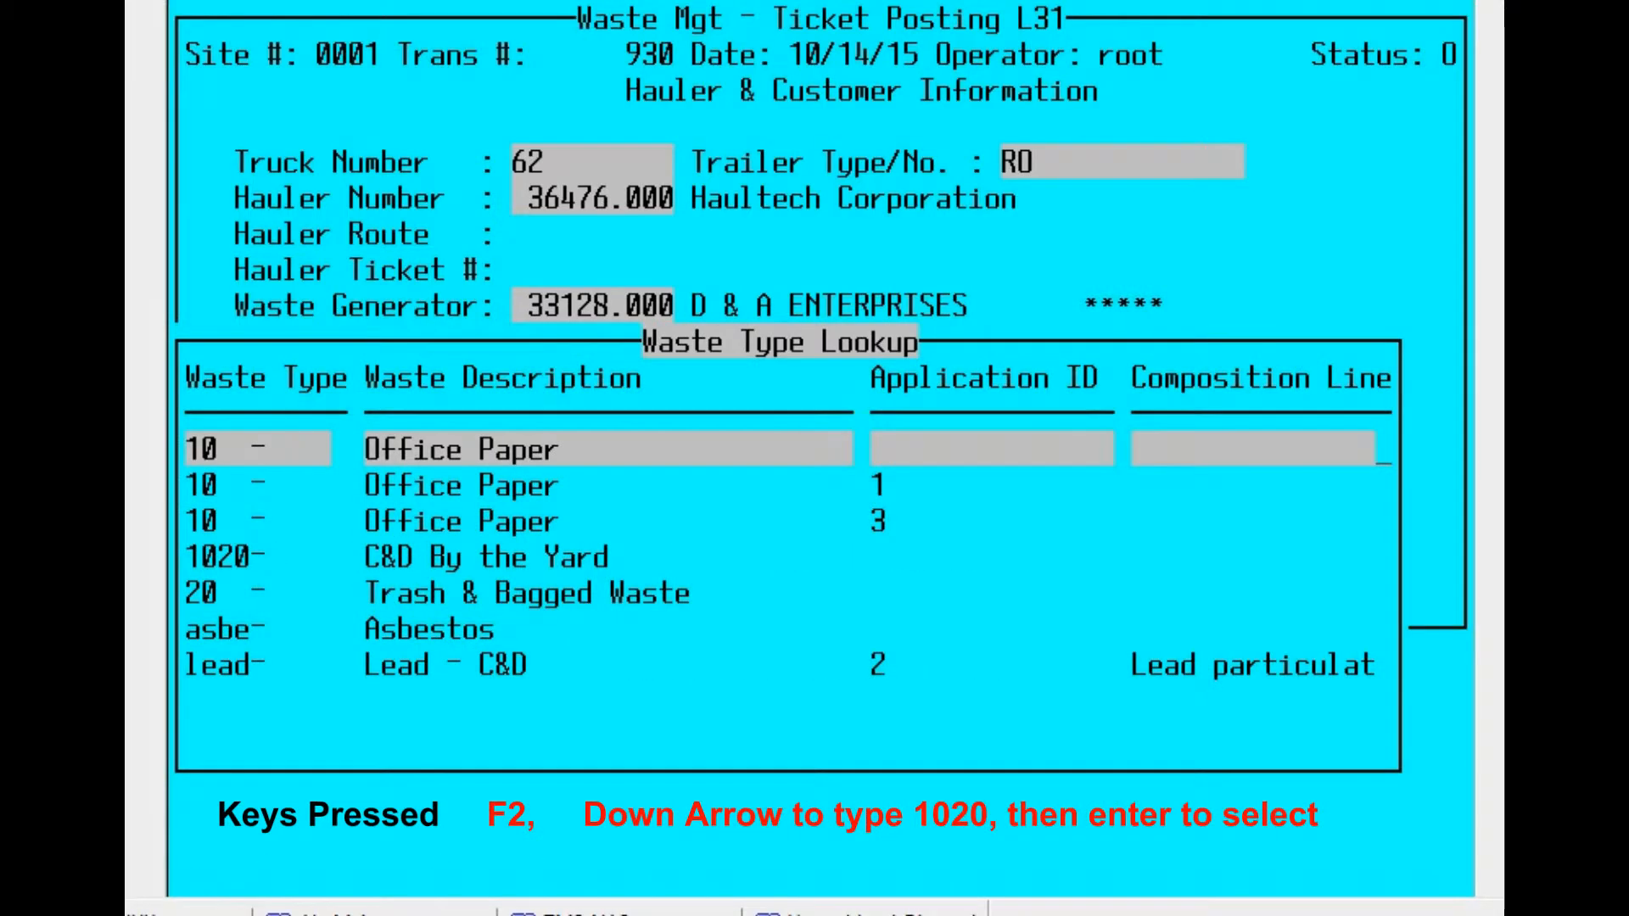
pyautogui.press('Down')
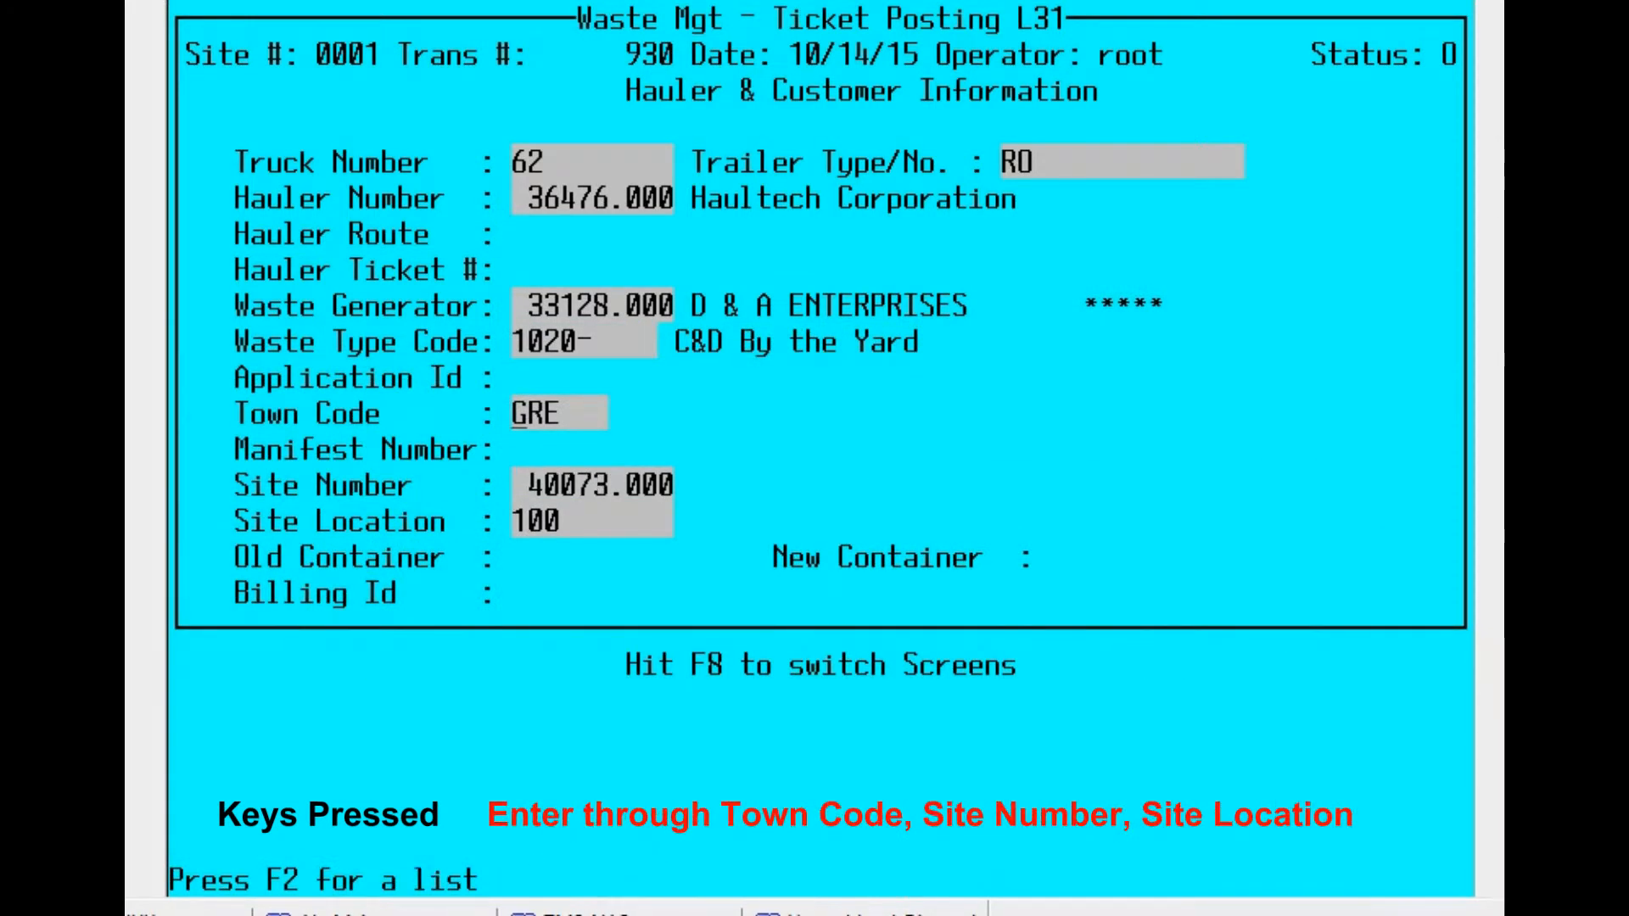
pyautogui.press('Enter')
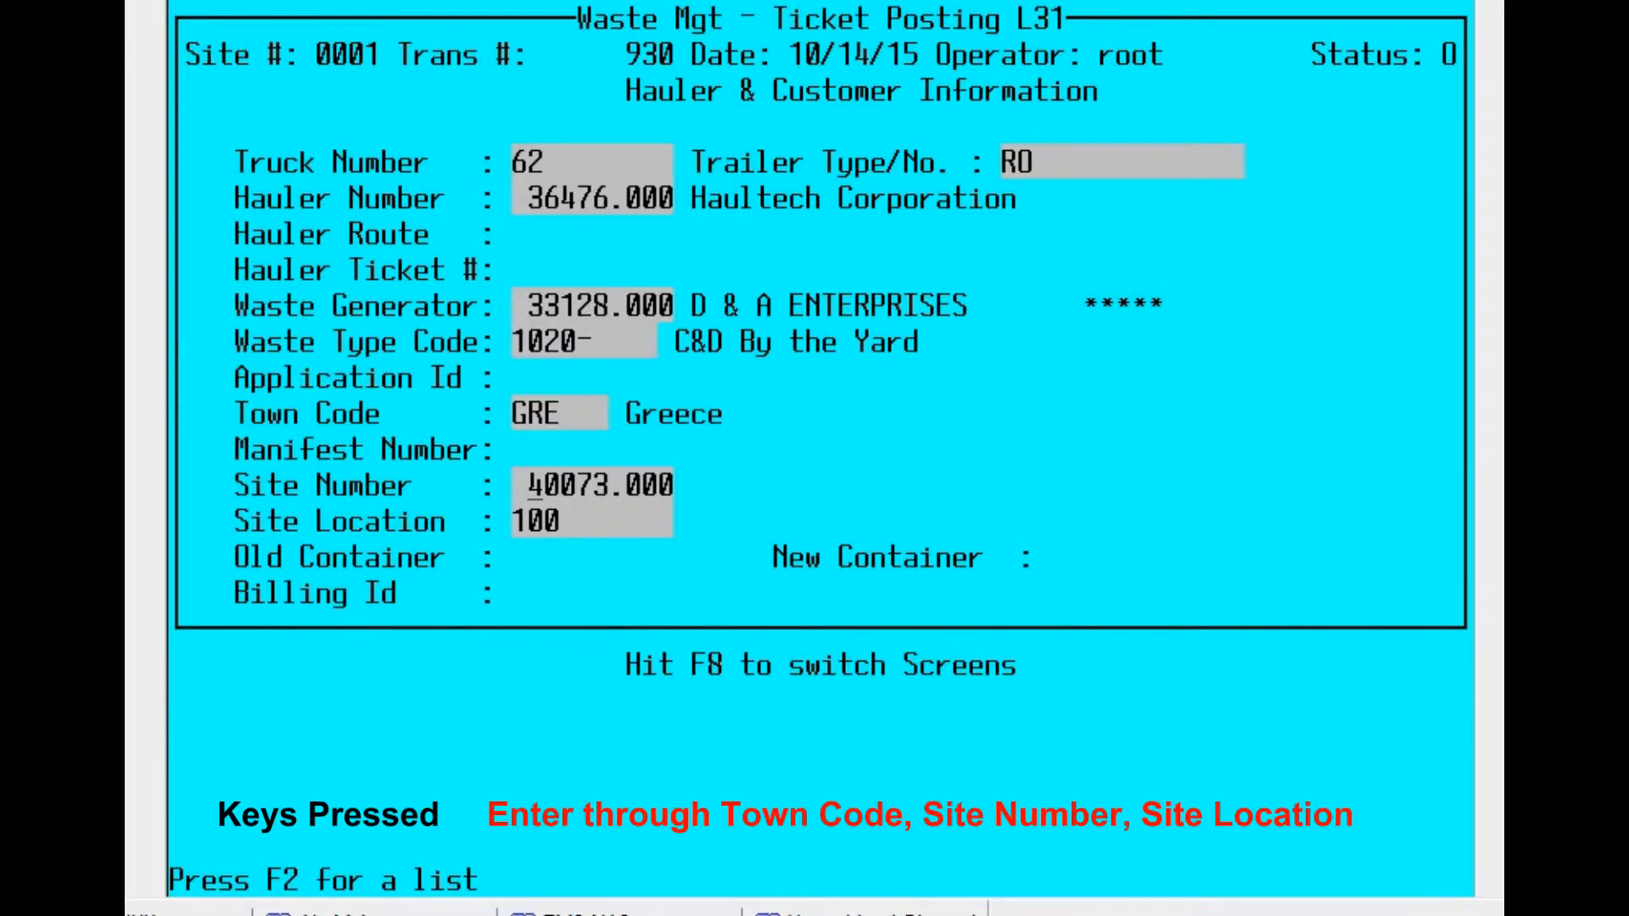
pyautogui.press('Enter')
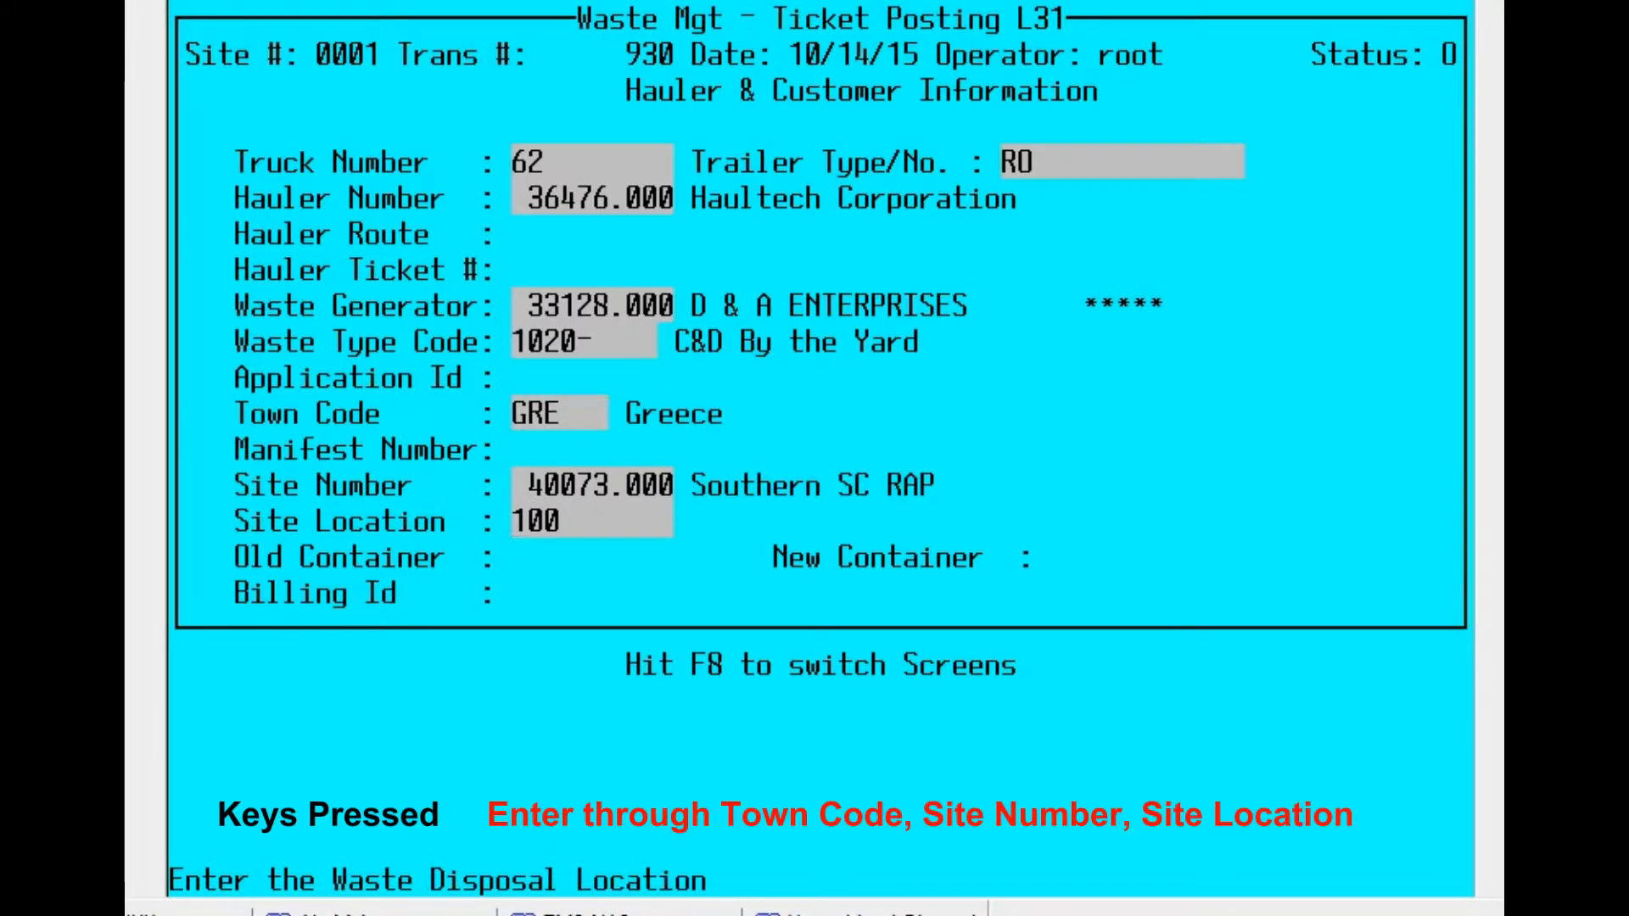
pyautogui.press('F8')
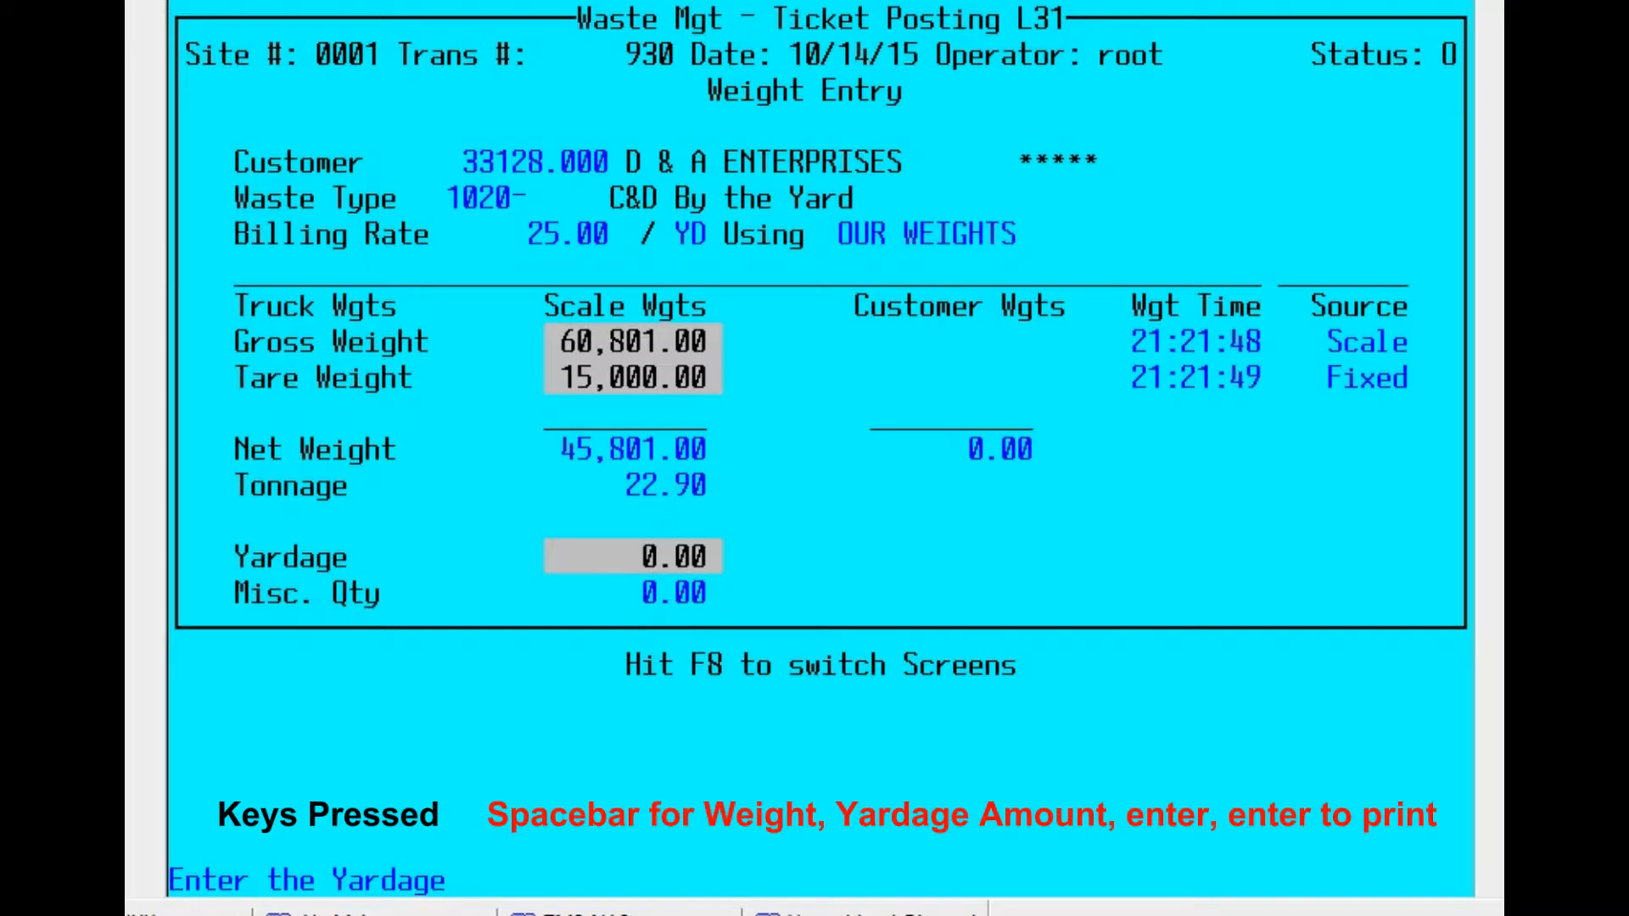
# - Record 10 yards on ticket 930 and print it, leaving blank ticket 931
pyautogui.write('10')
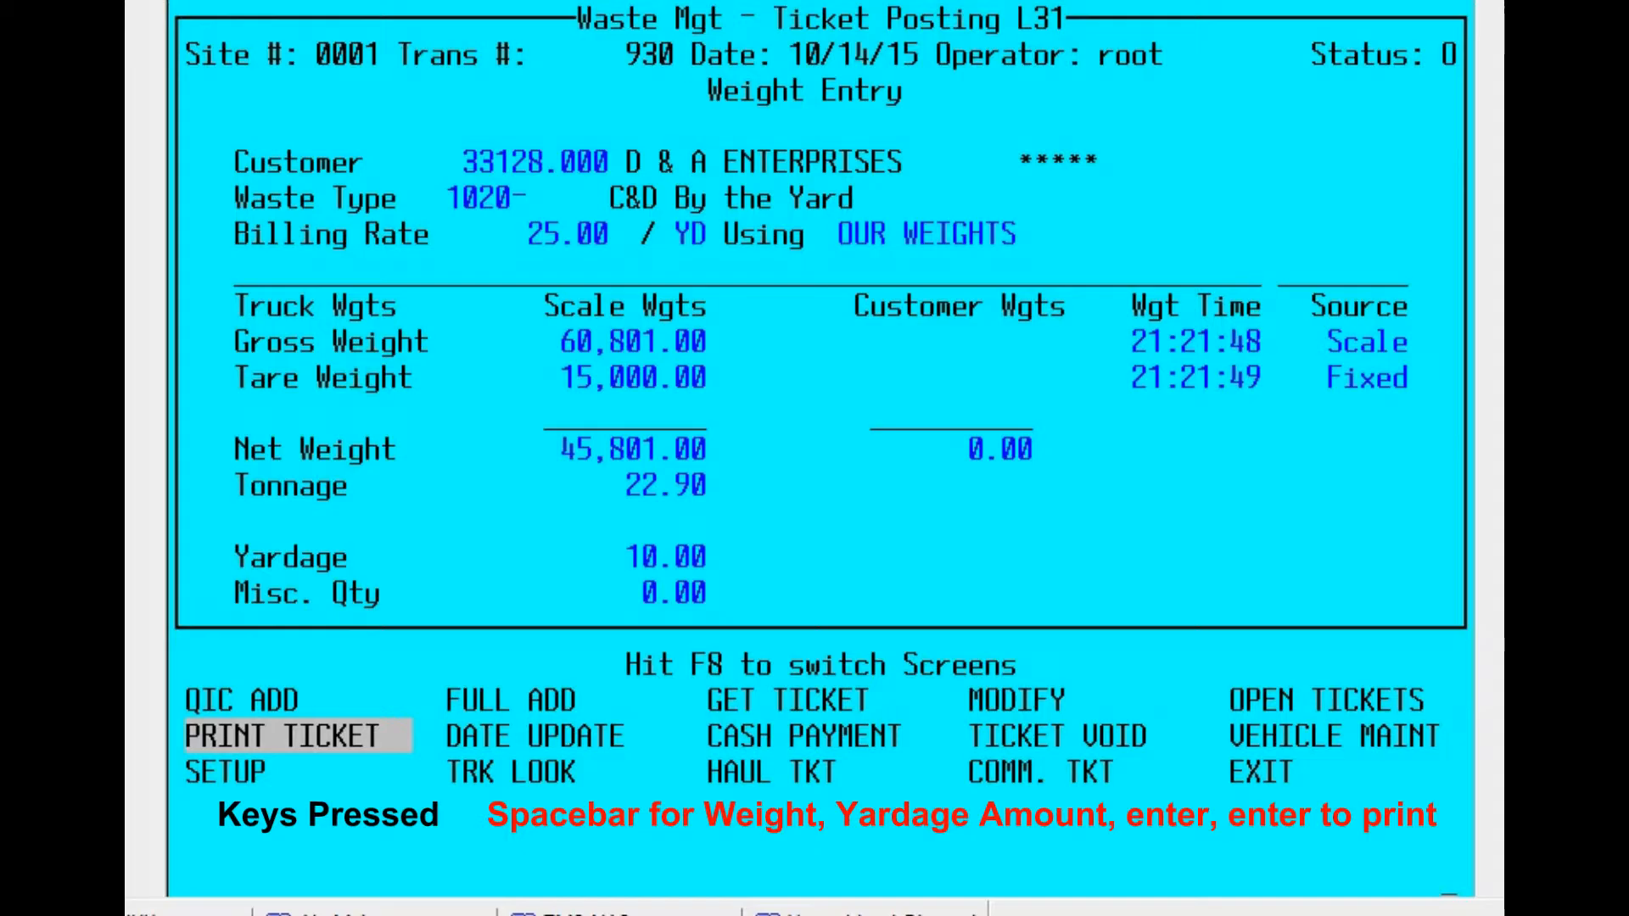
pyautogui.click(280, 736)
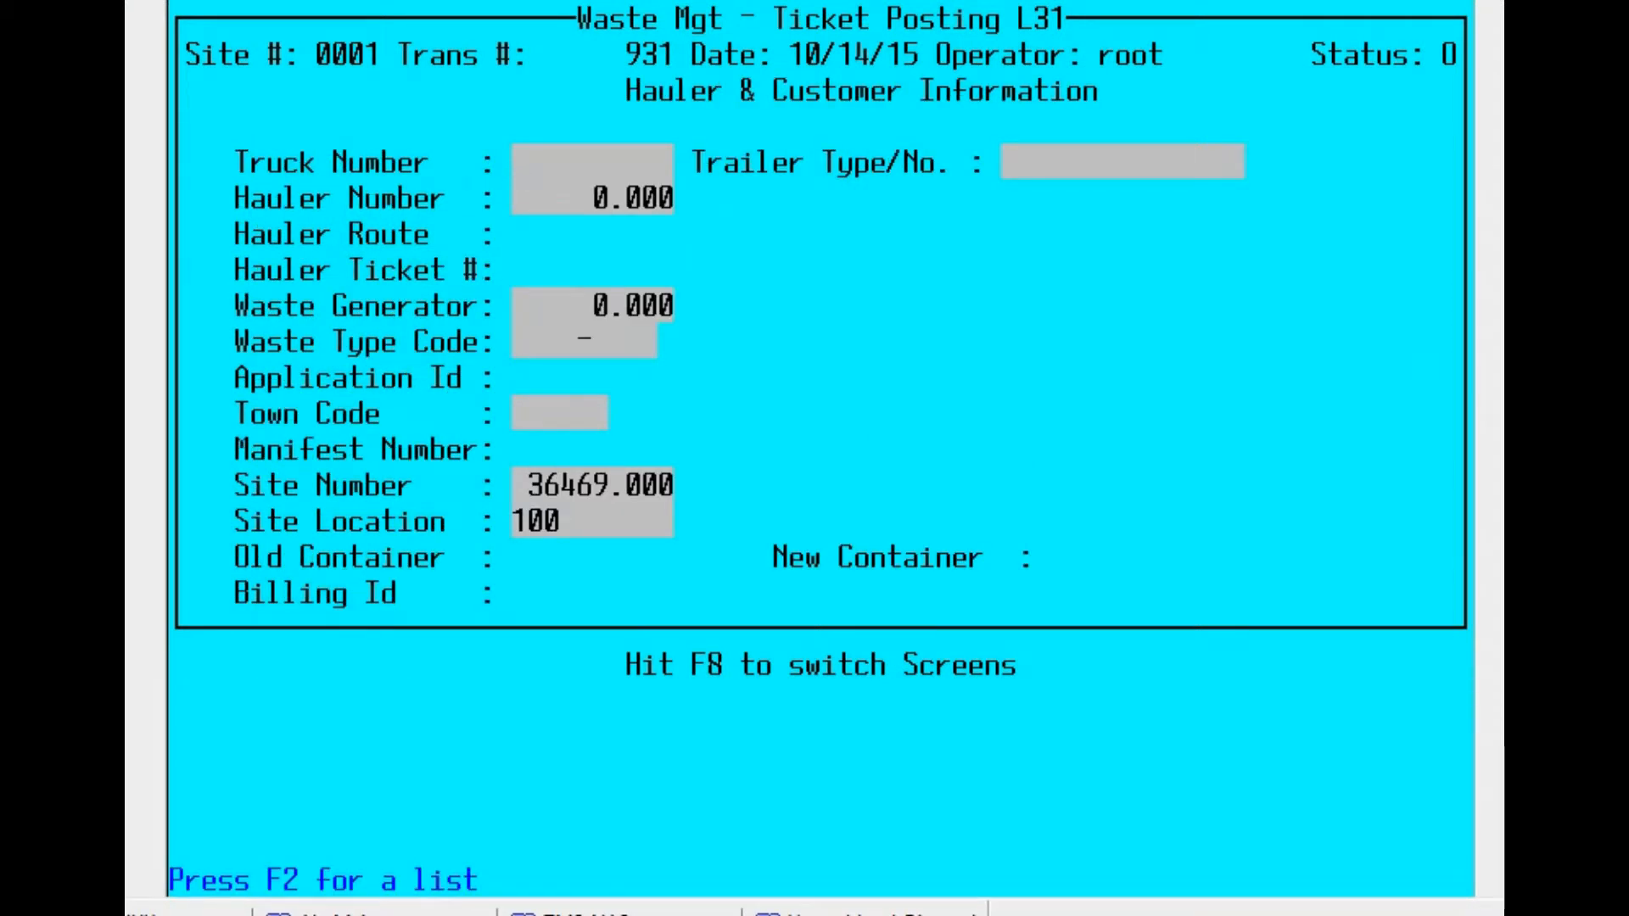
# - Enter truck 459 with Office Paper waste type and town GRE, accepting the site details for weighing
pyautogui.write('59')
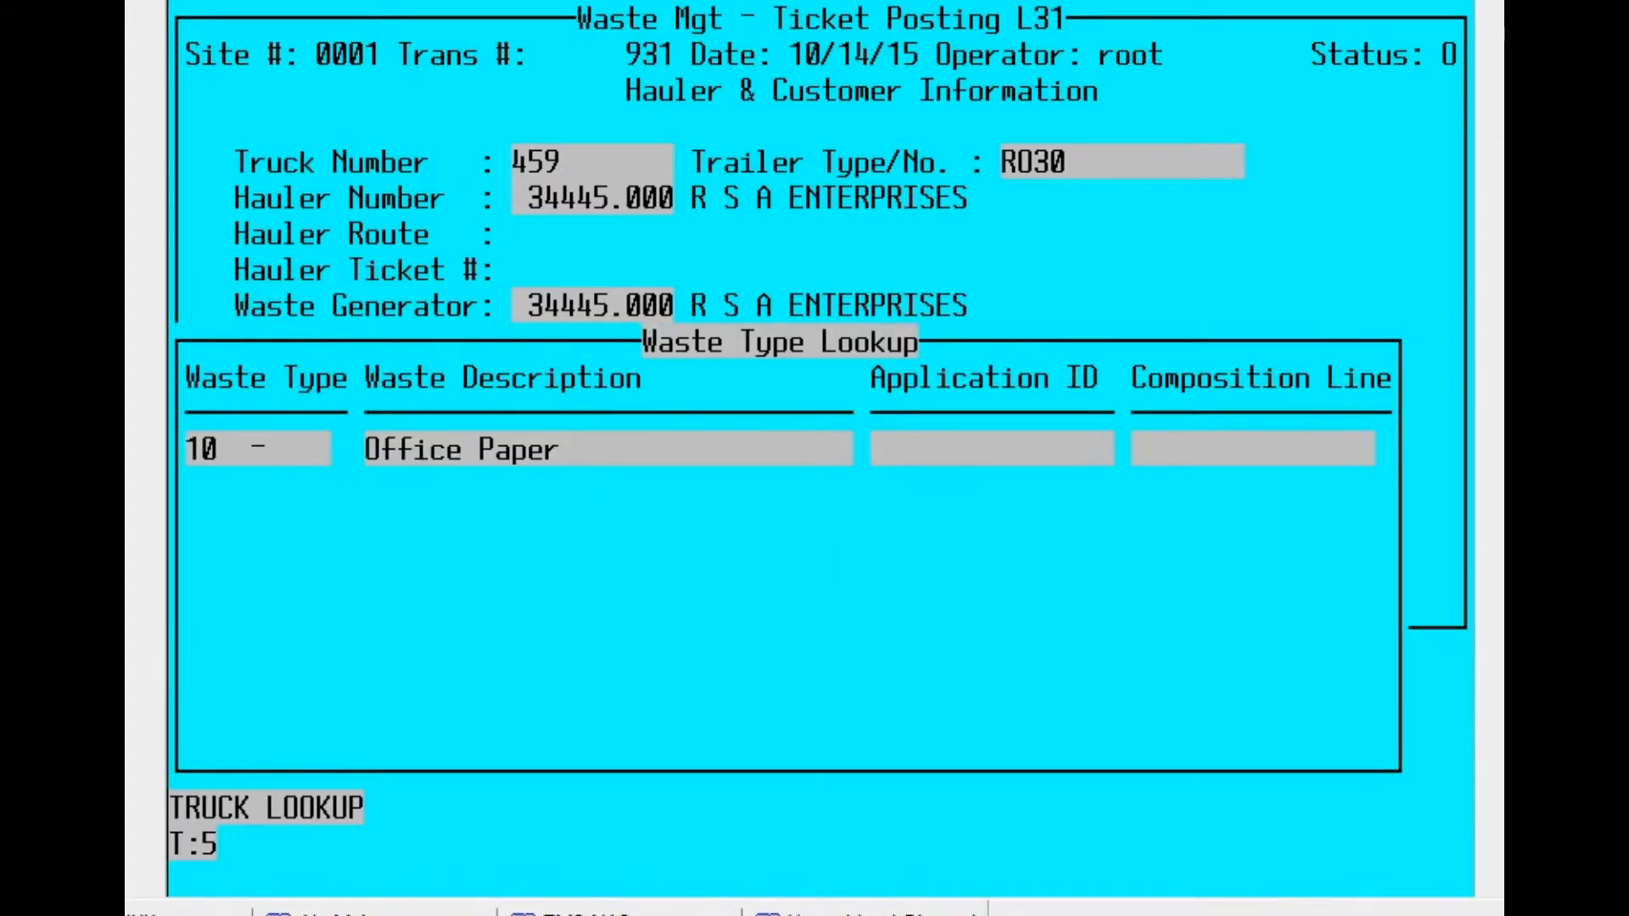
pyautogui.press('Enter')
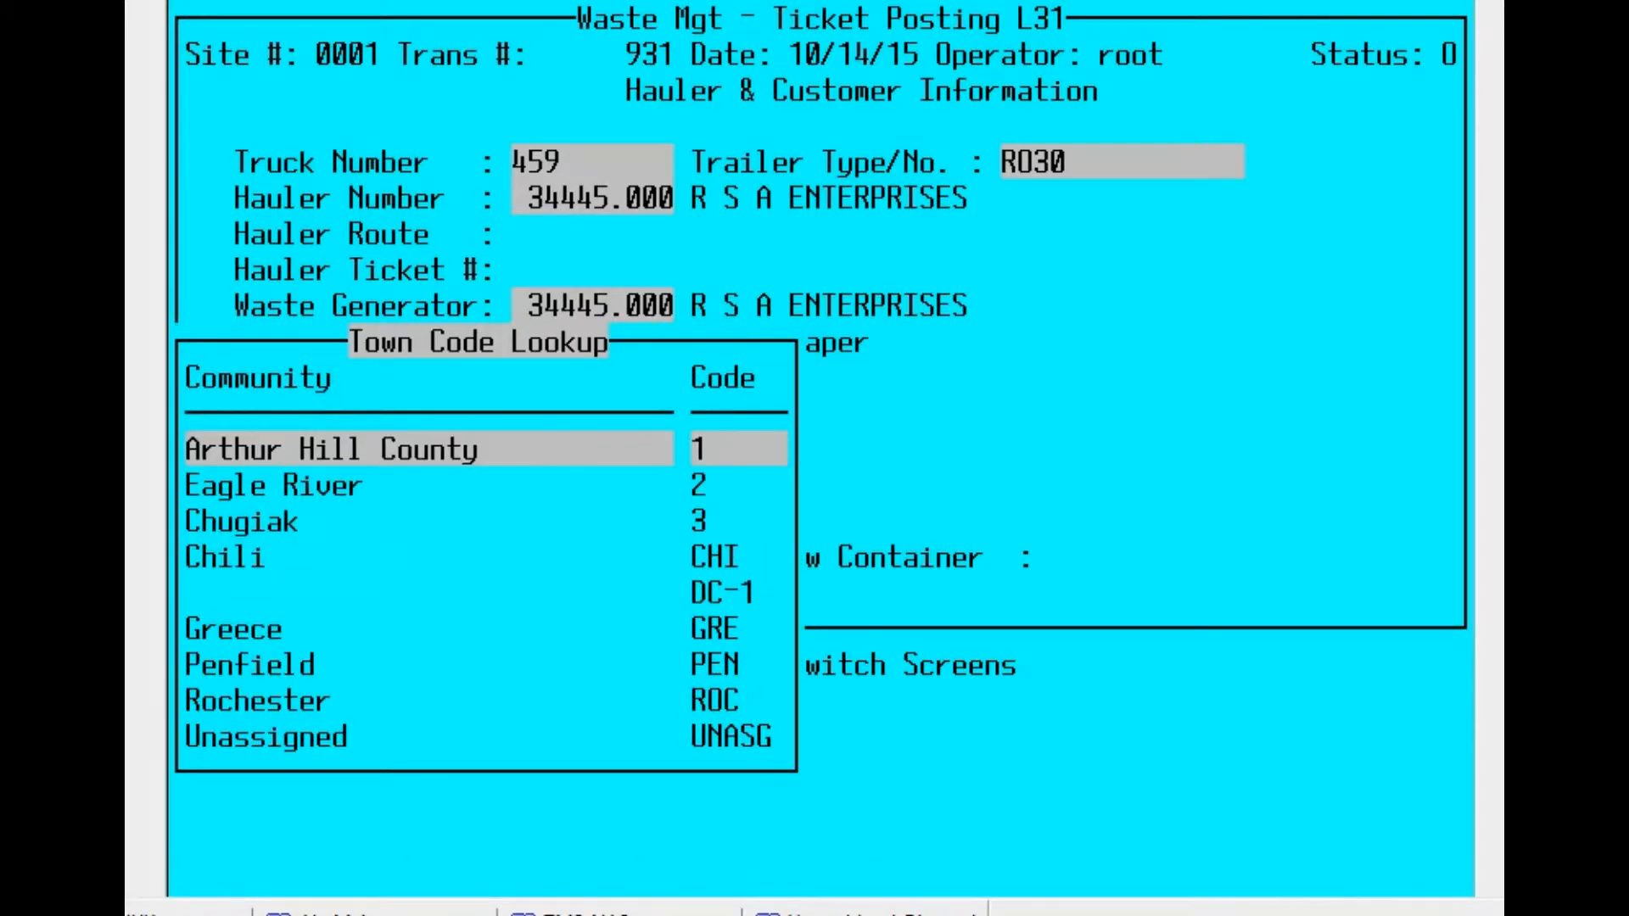
pyautogui.write('d')
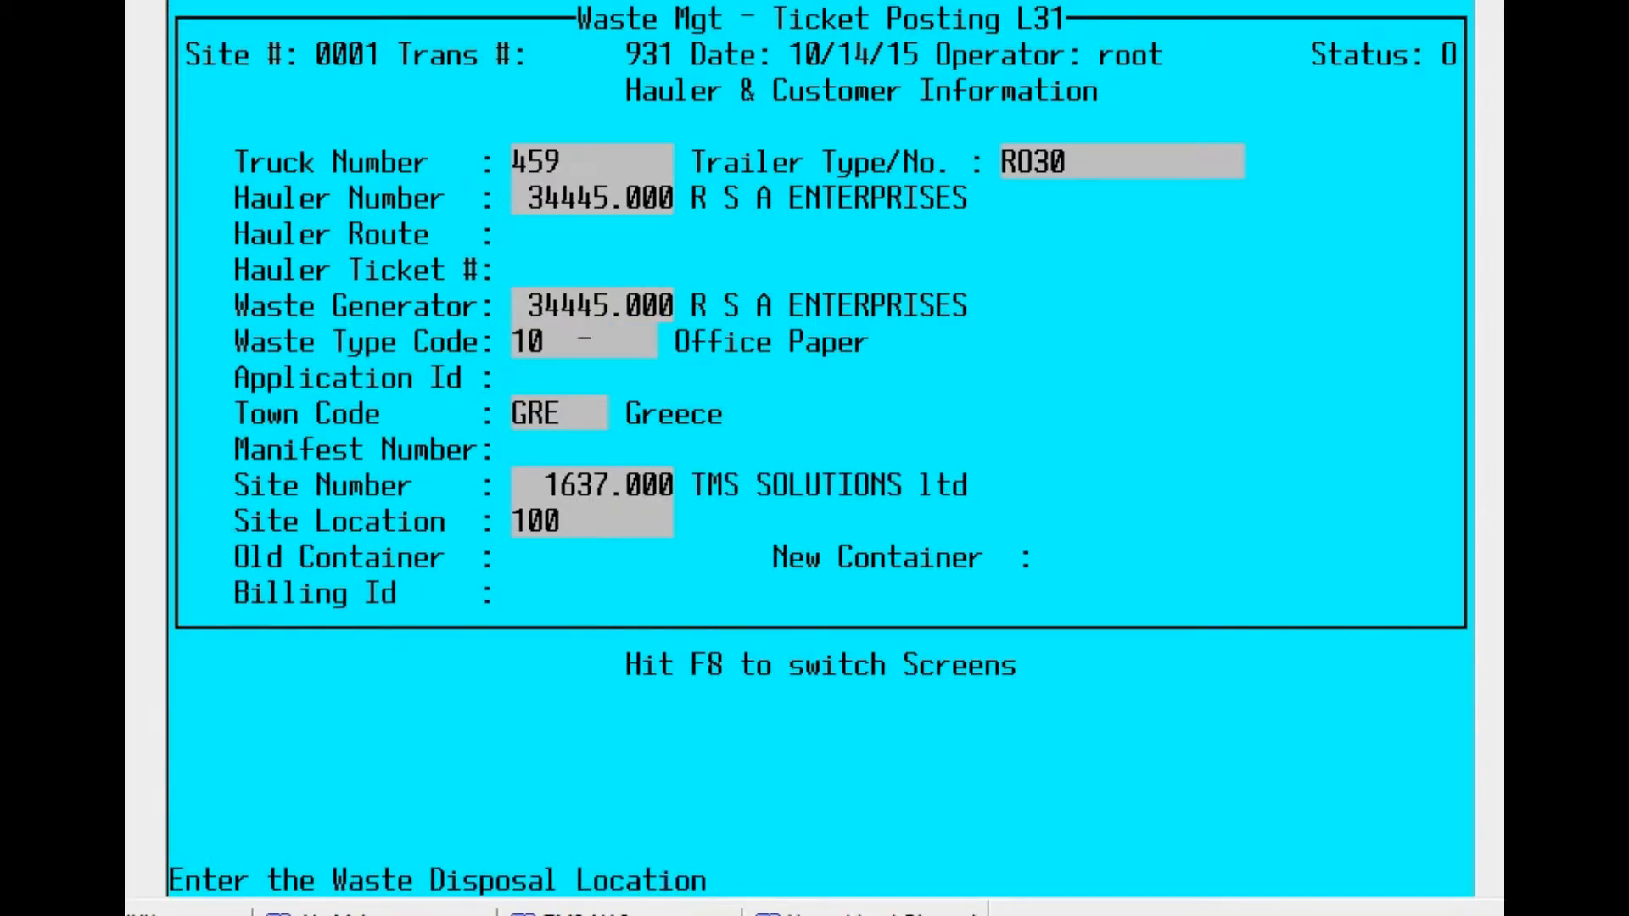
pyautogui.press('F8')
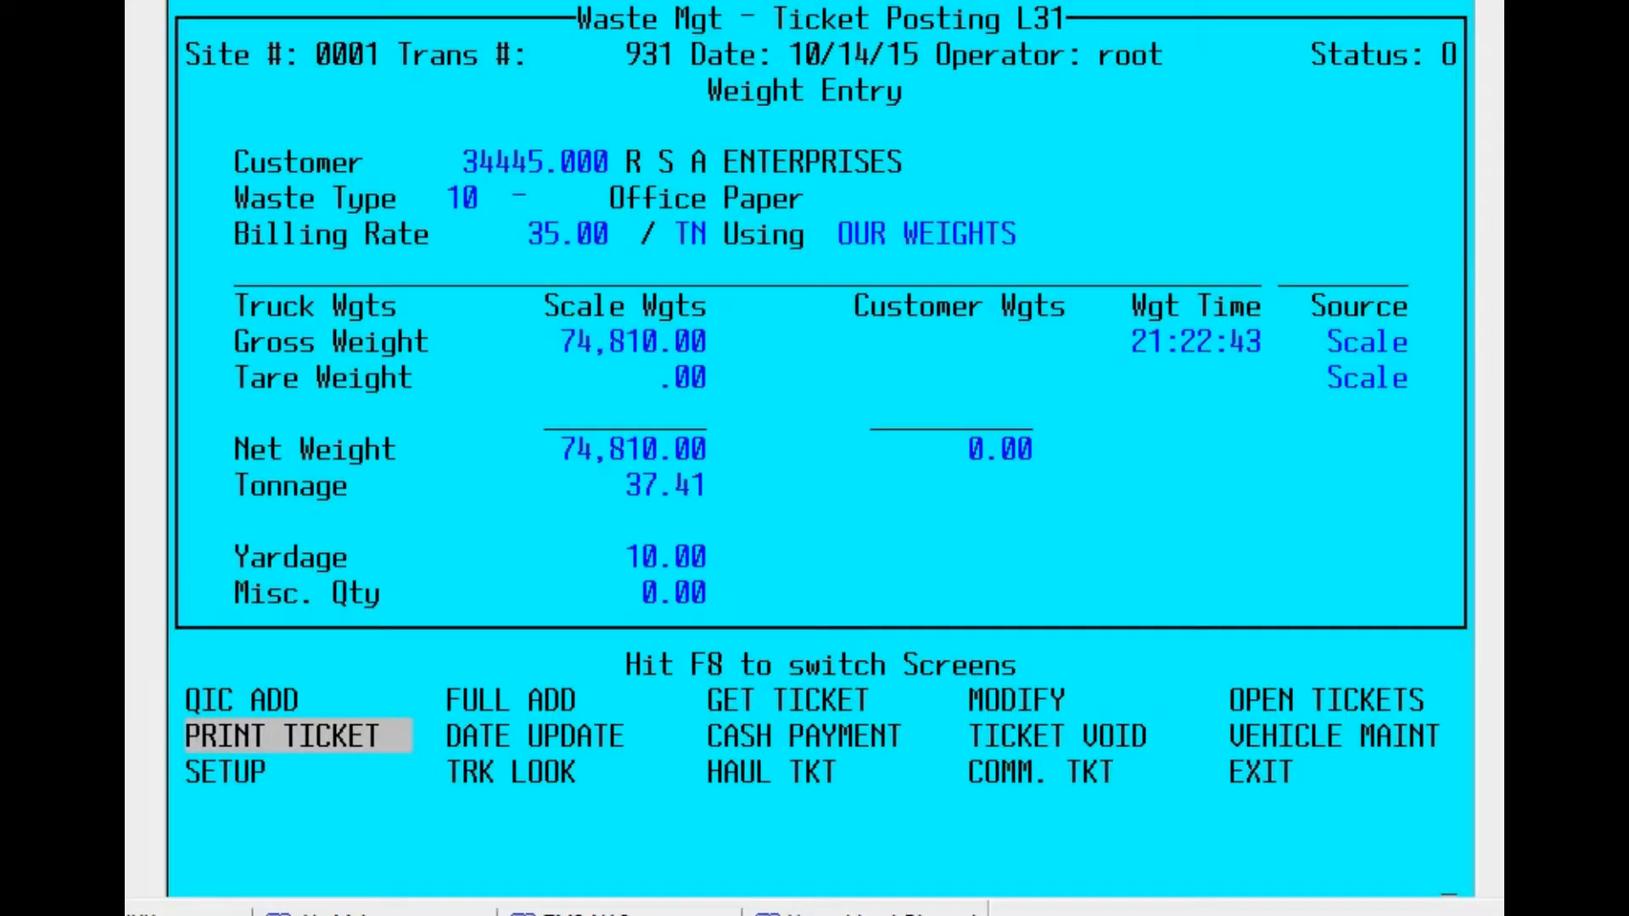
# - Capture the 38,876 tare for ticket 931 and bring up the truck lookup prompt
pyautogui.click(1327, 699)
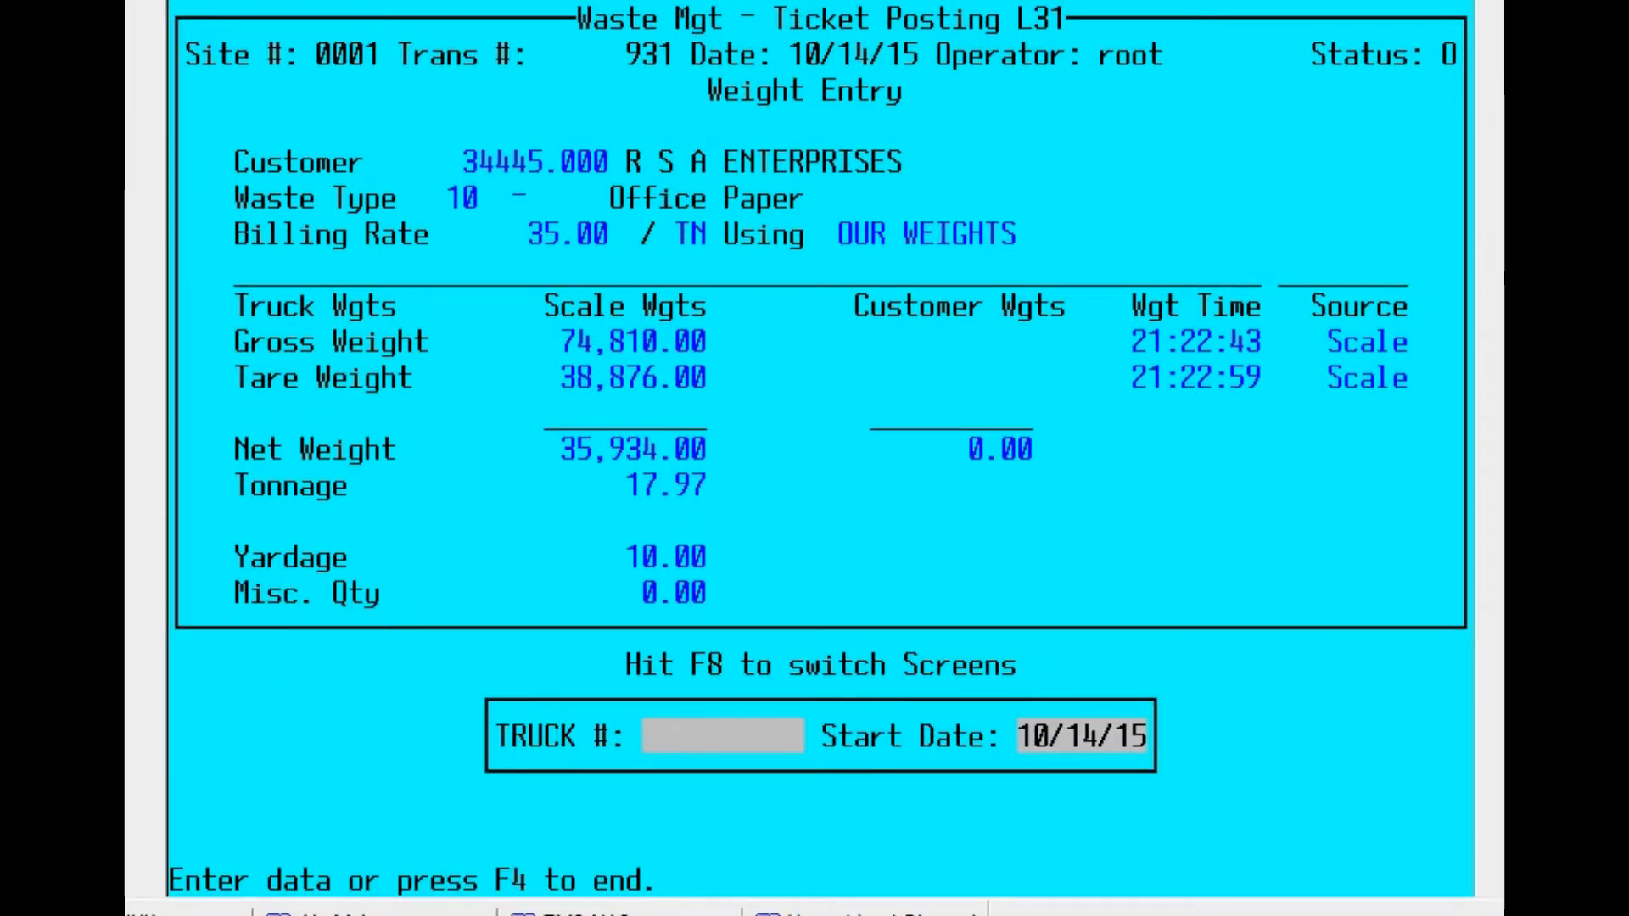
# - Enter truck 501 and review ticket 919's weights, disposal charges and hauler details
pyautogui.write('501')
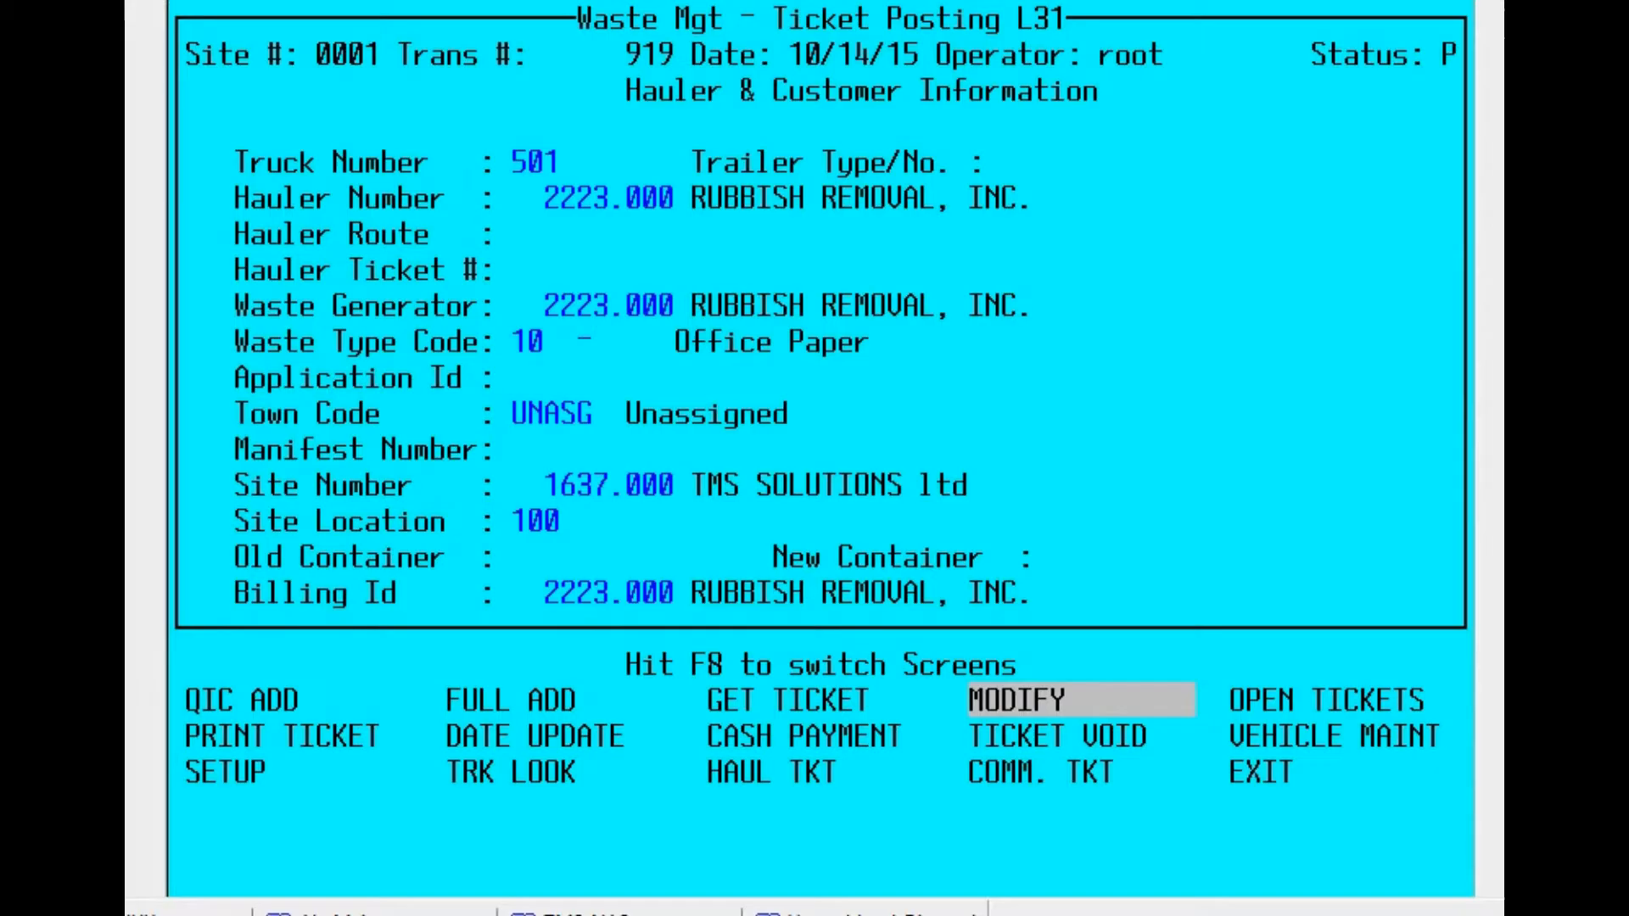
pyautogui.press('F8')
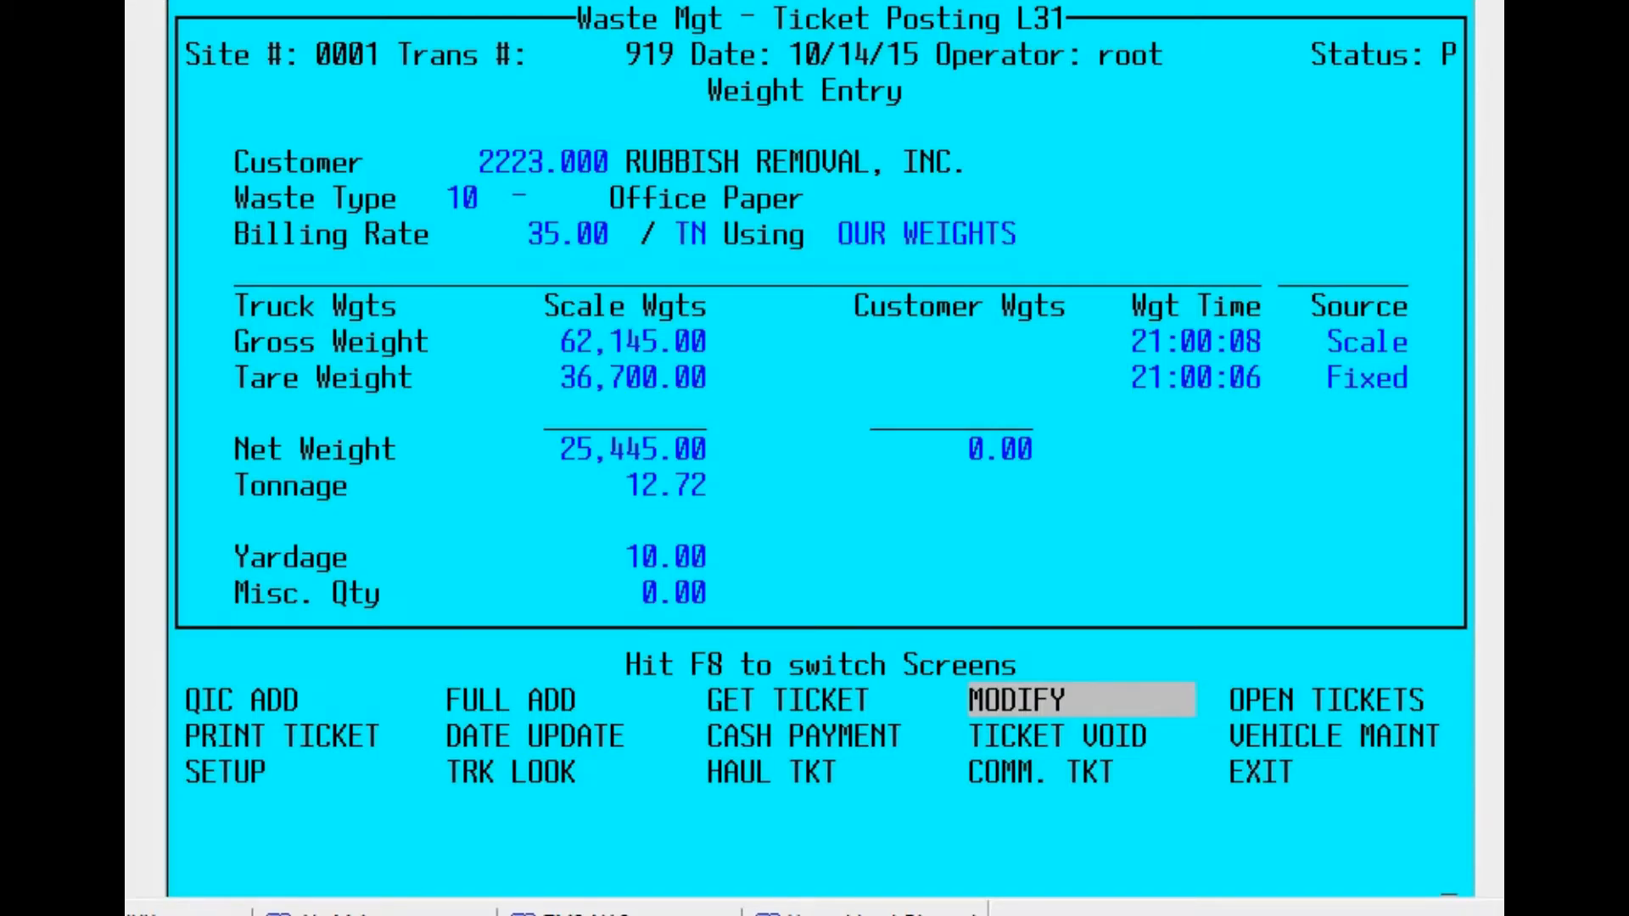
pyautogui.press('f8')
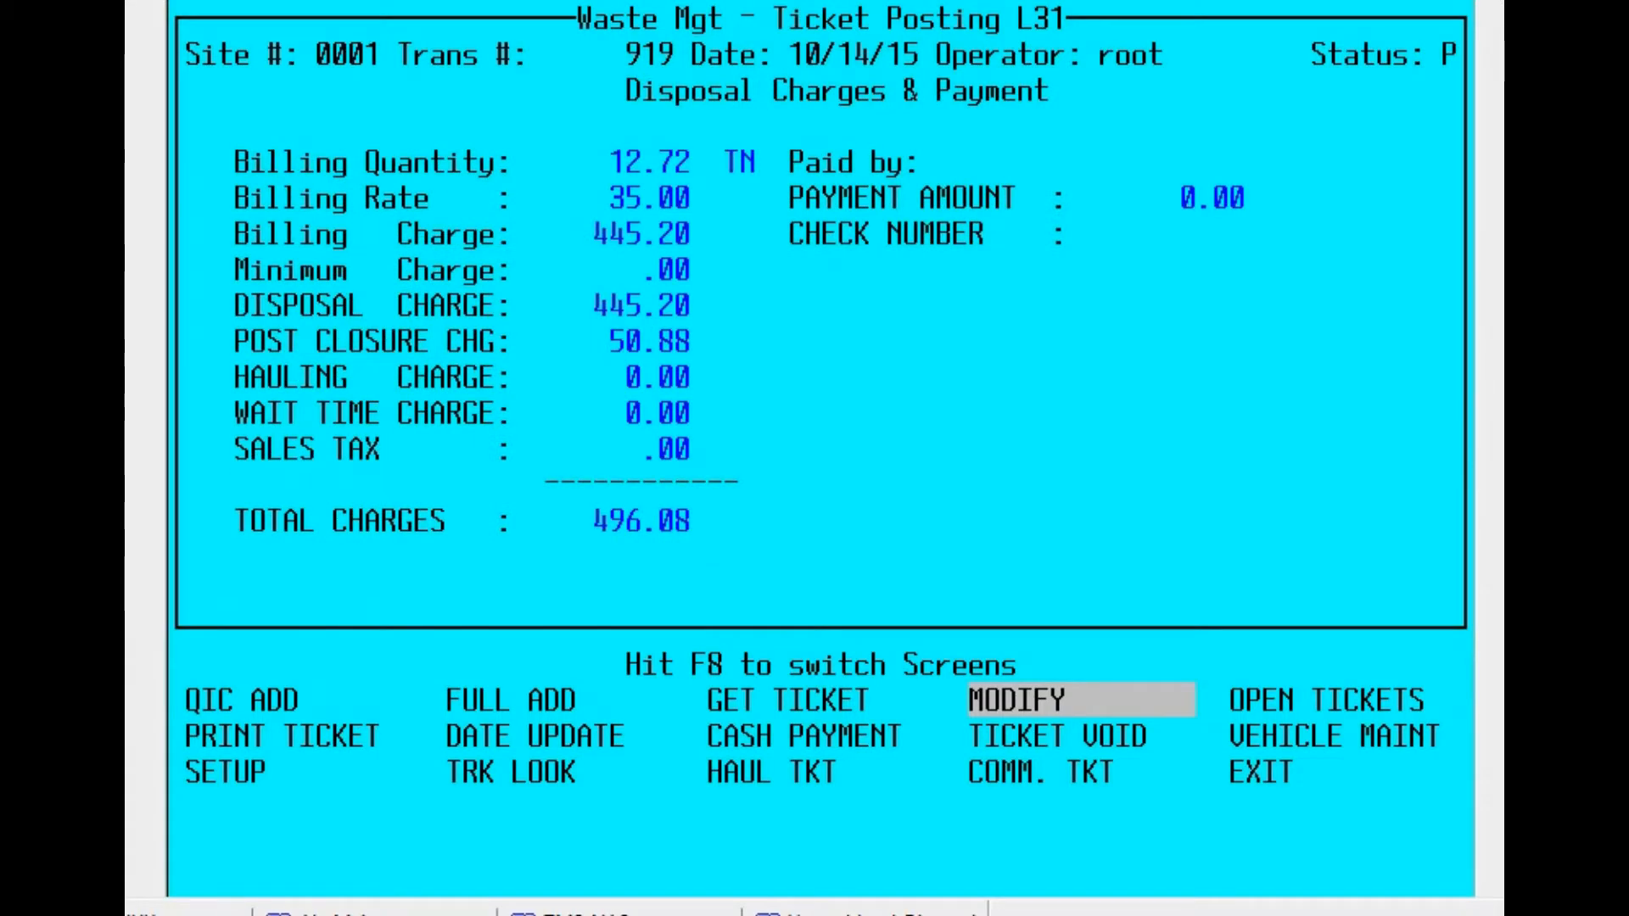
pyautogui.press('f8')
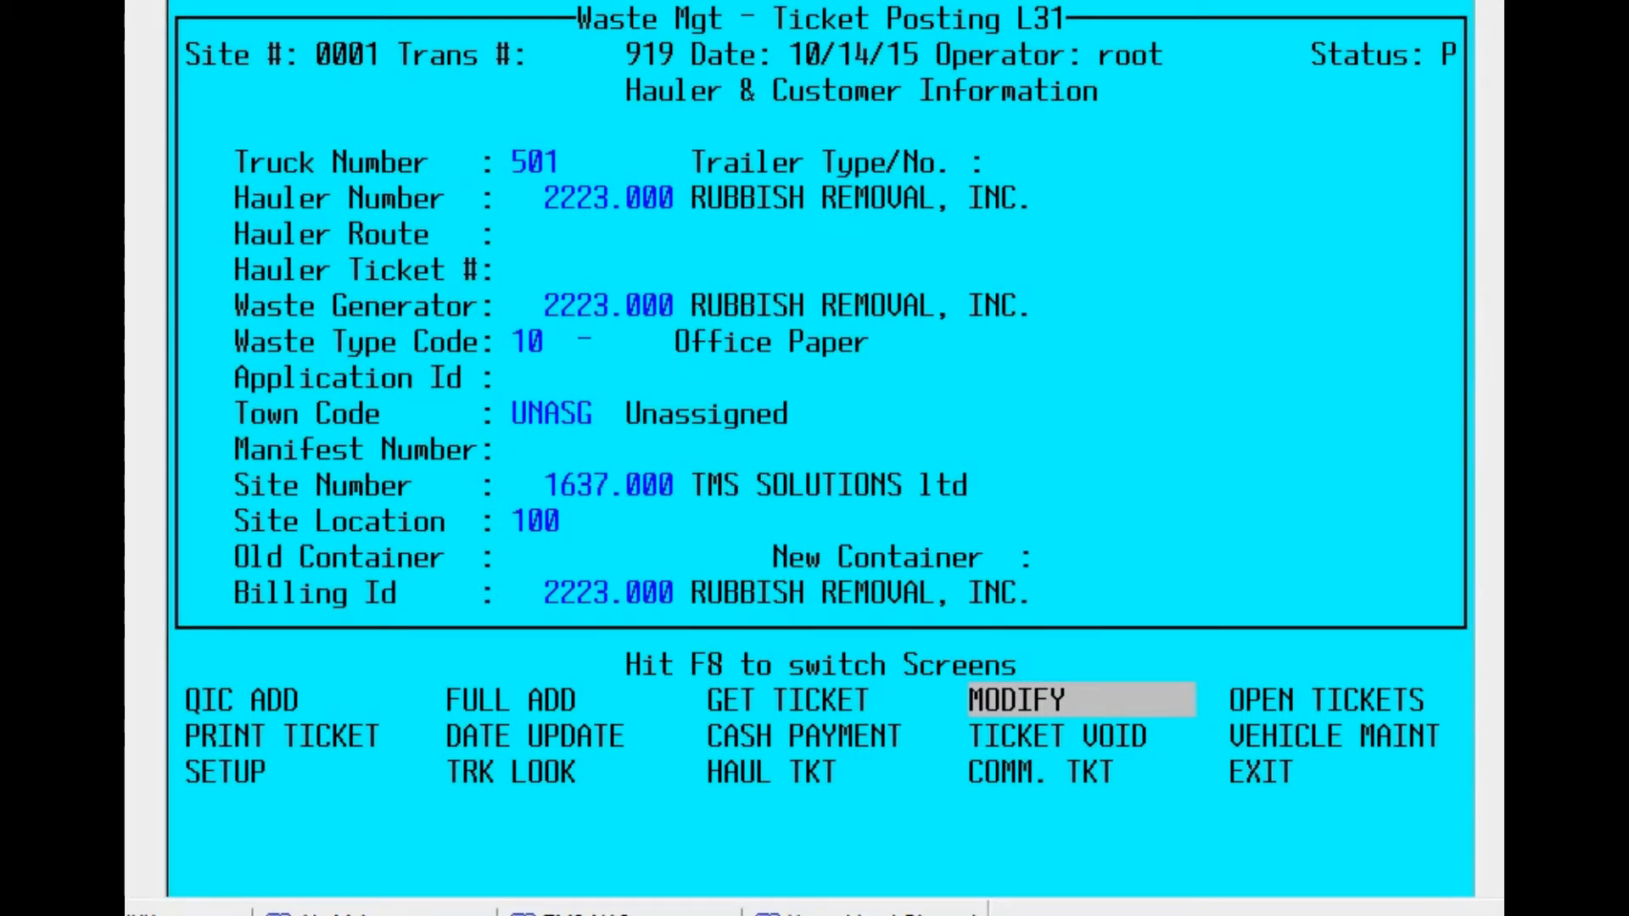
# - Look up truck 501's ticket 921 and review its disposal charges, hauler details and scale weights
pyautogui.click(1015, 701)
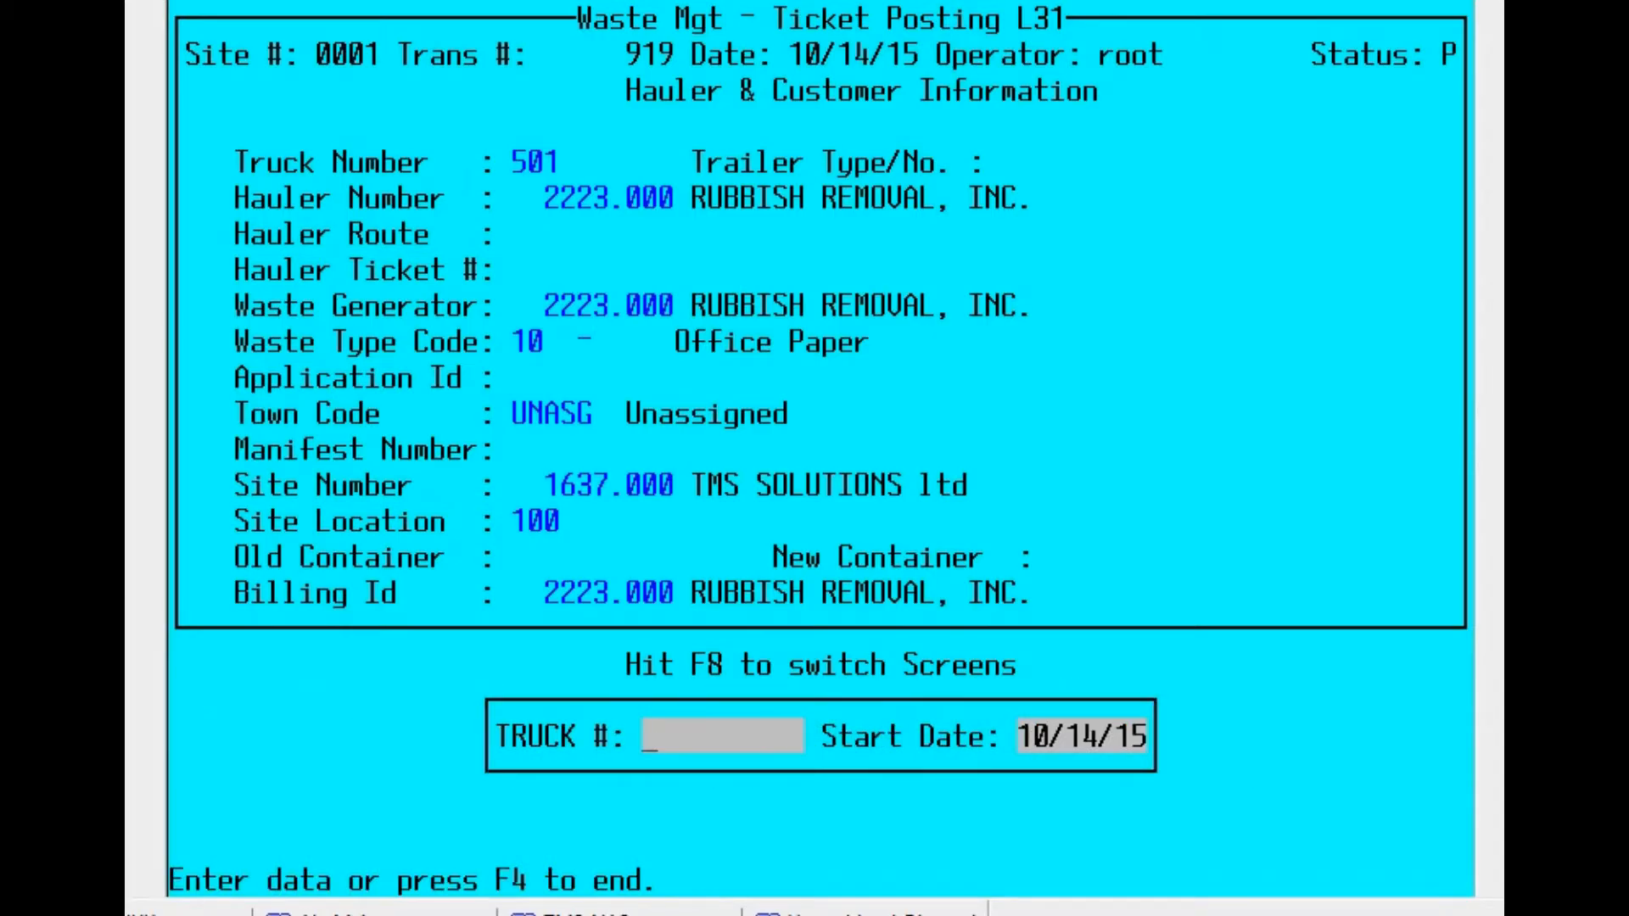
pyautogui.write('501')
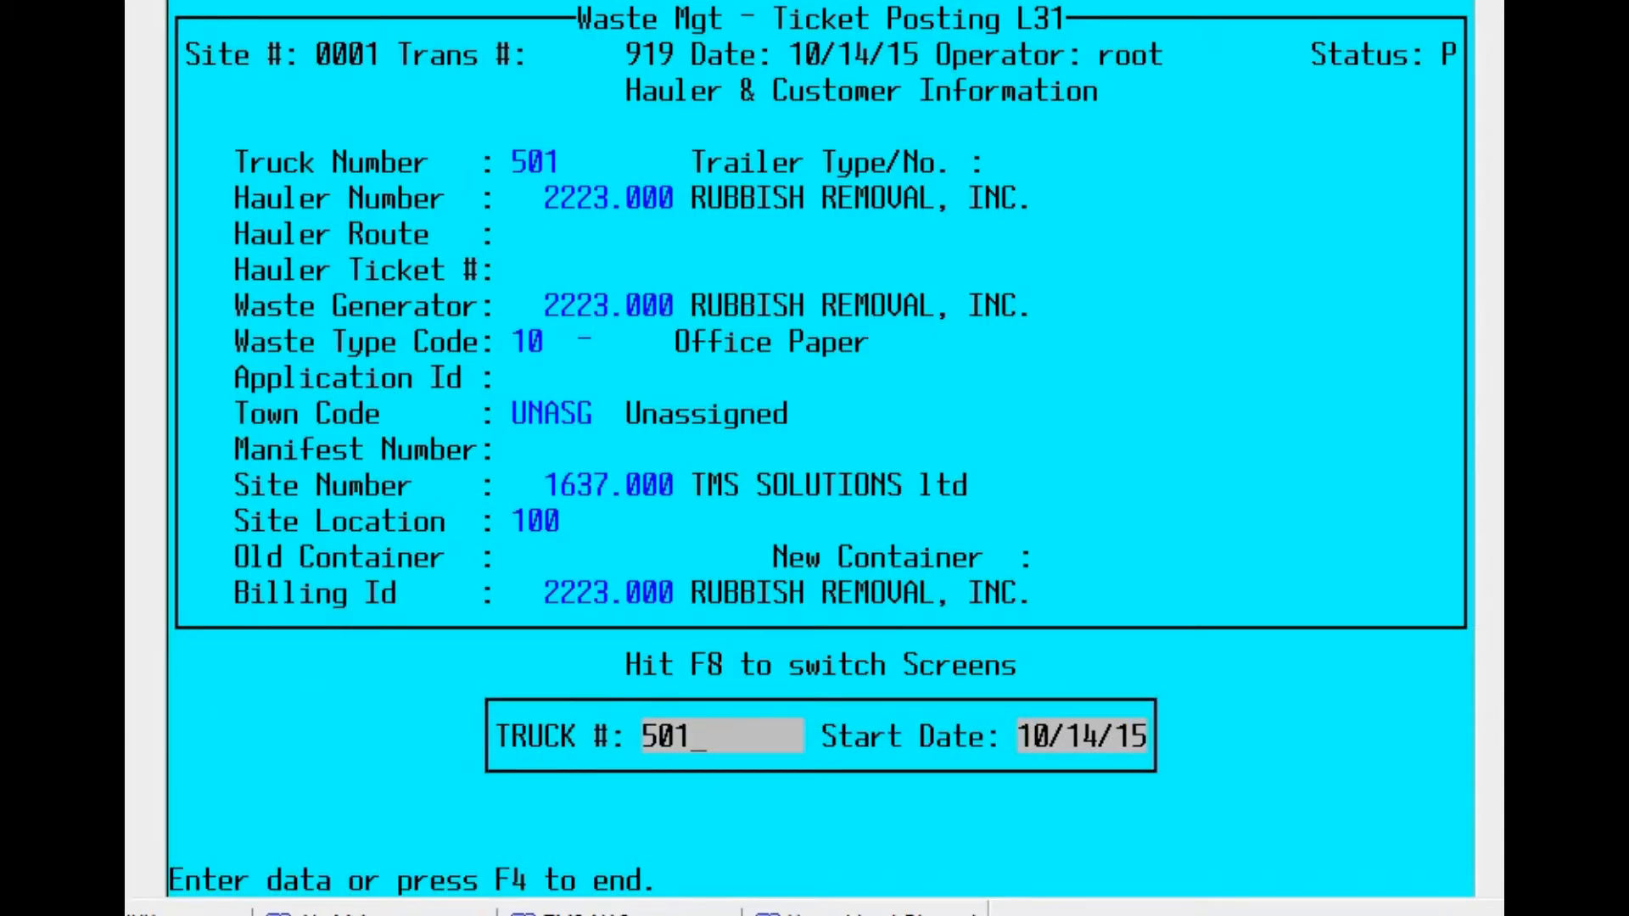
pyautogui.press('Enter')
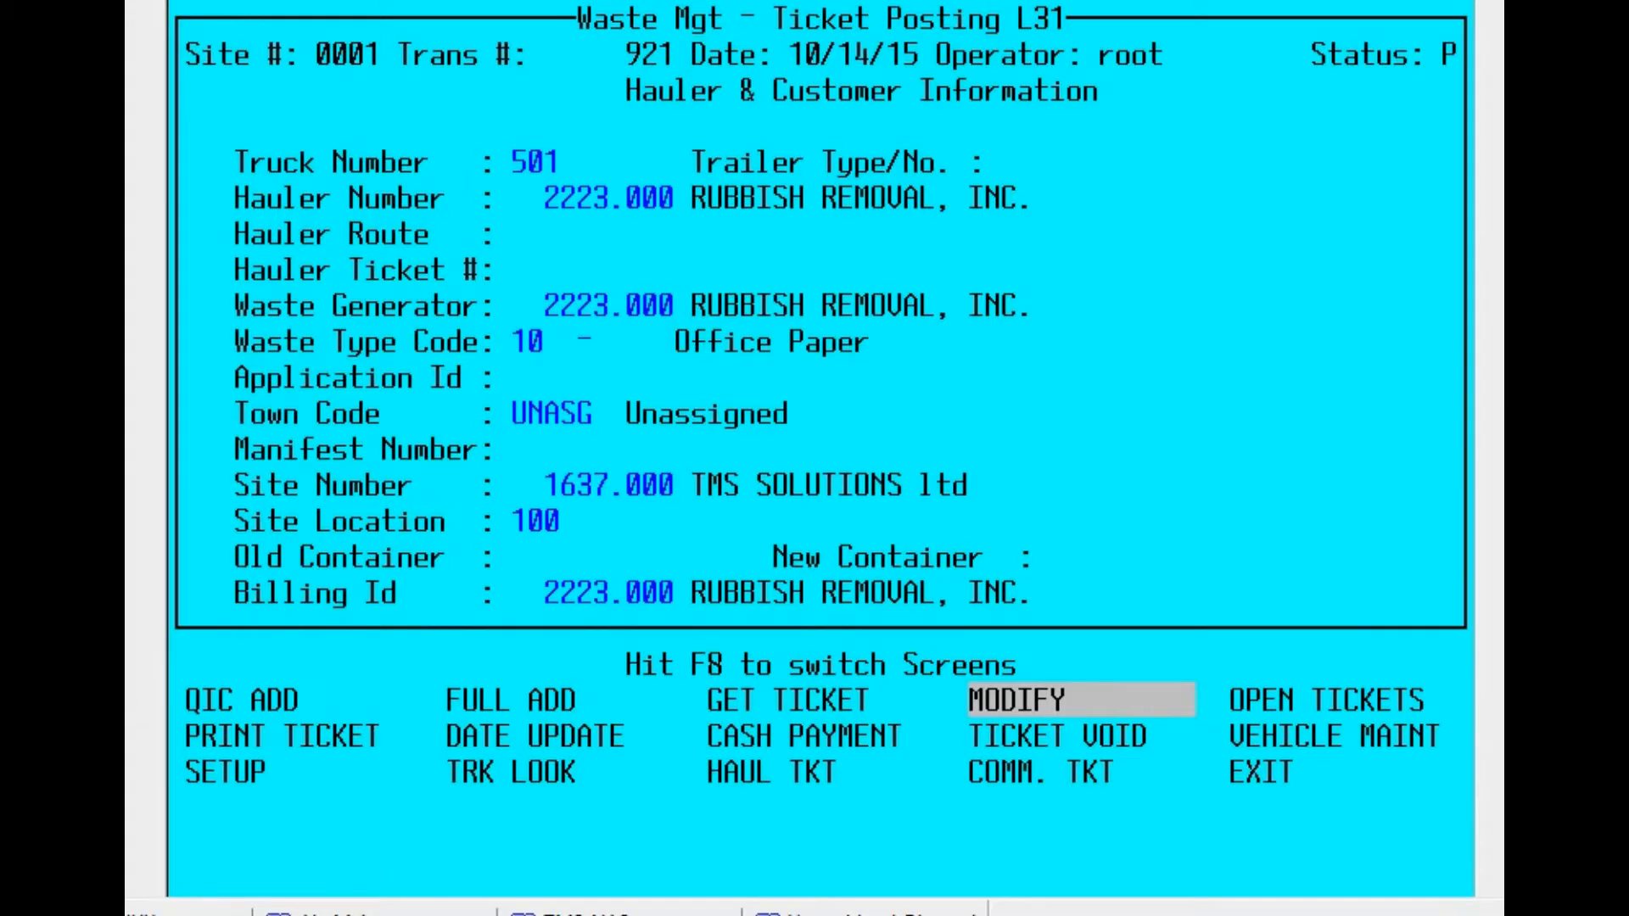
pyautogui.press('F8')
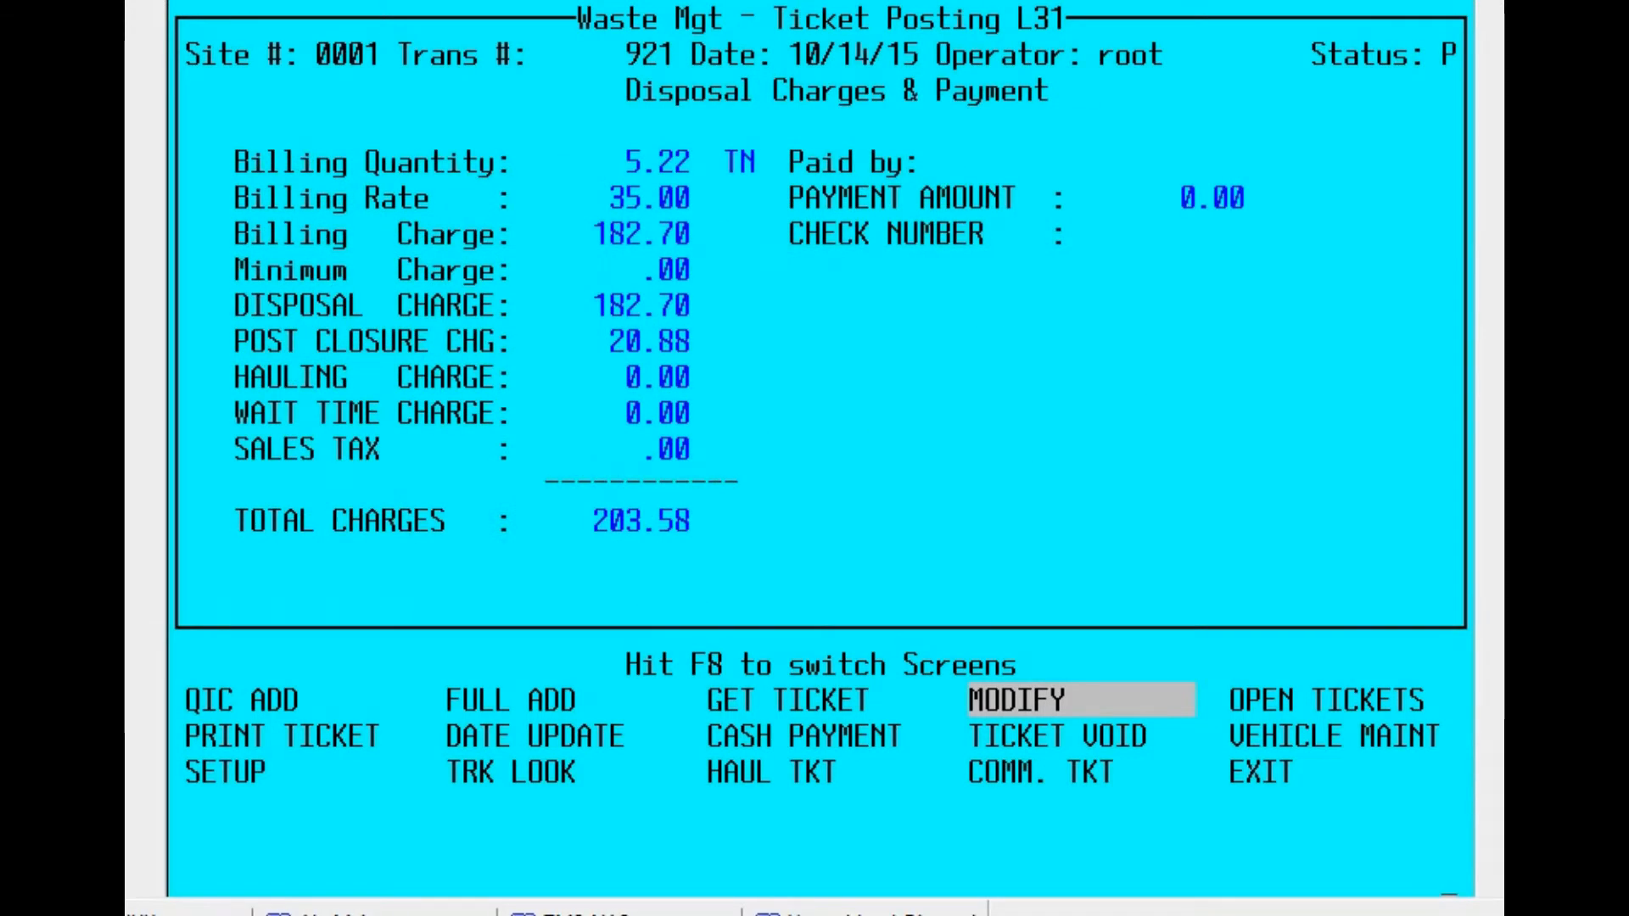
pyautogui.press('F8')
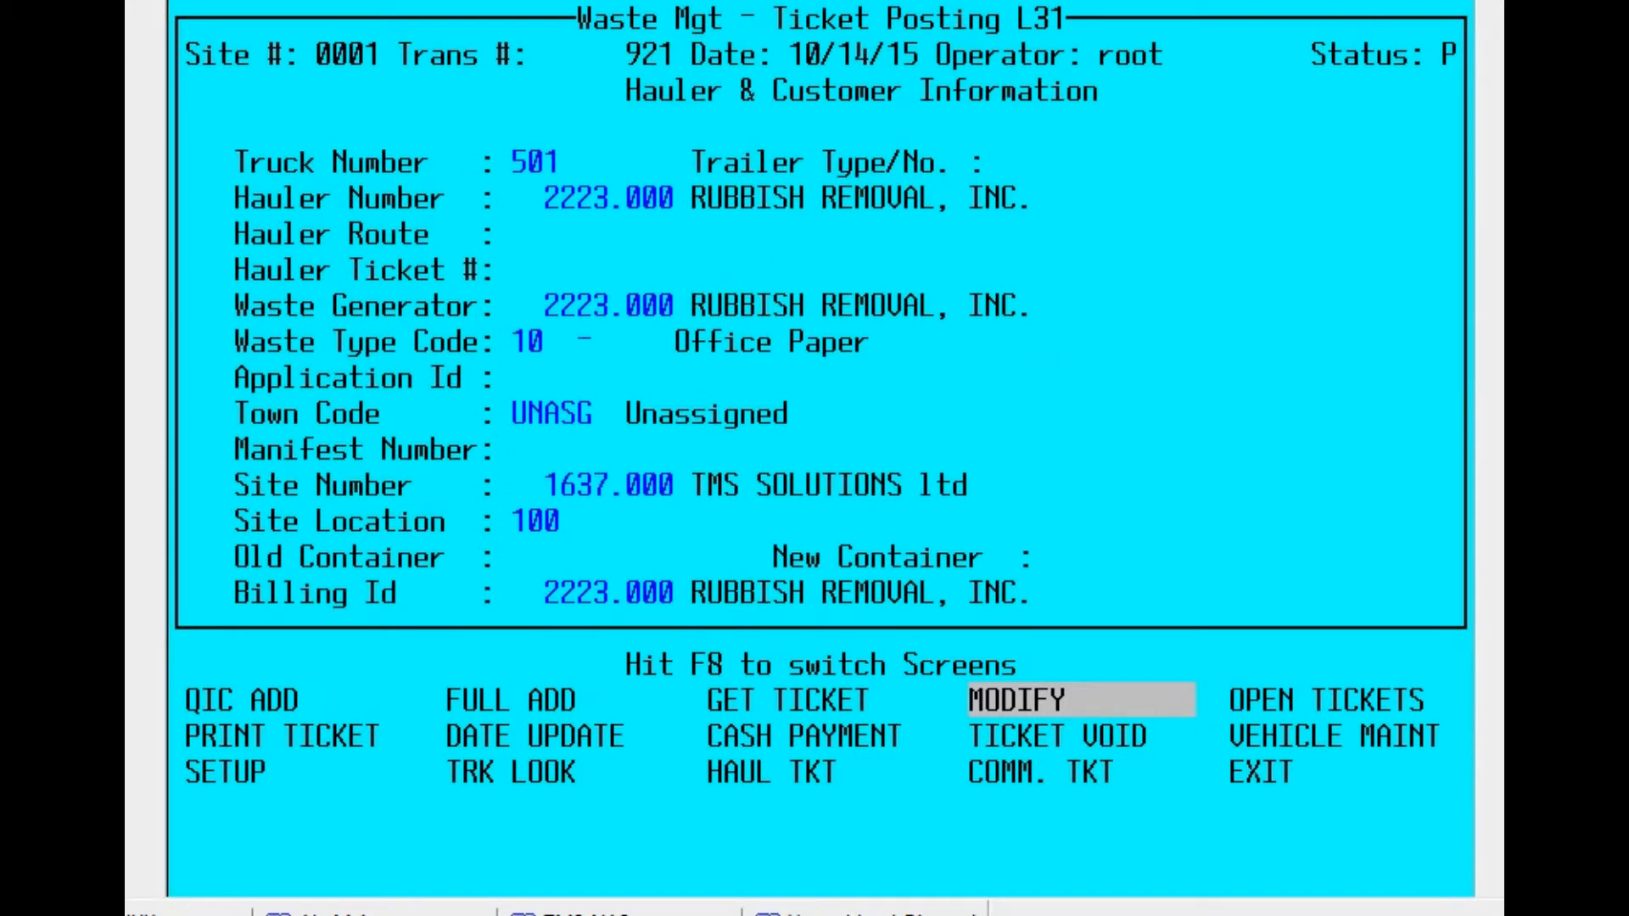
pyautogui.press('f8')
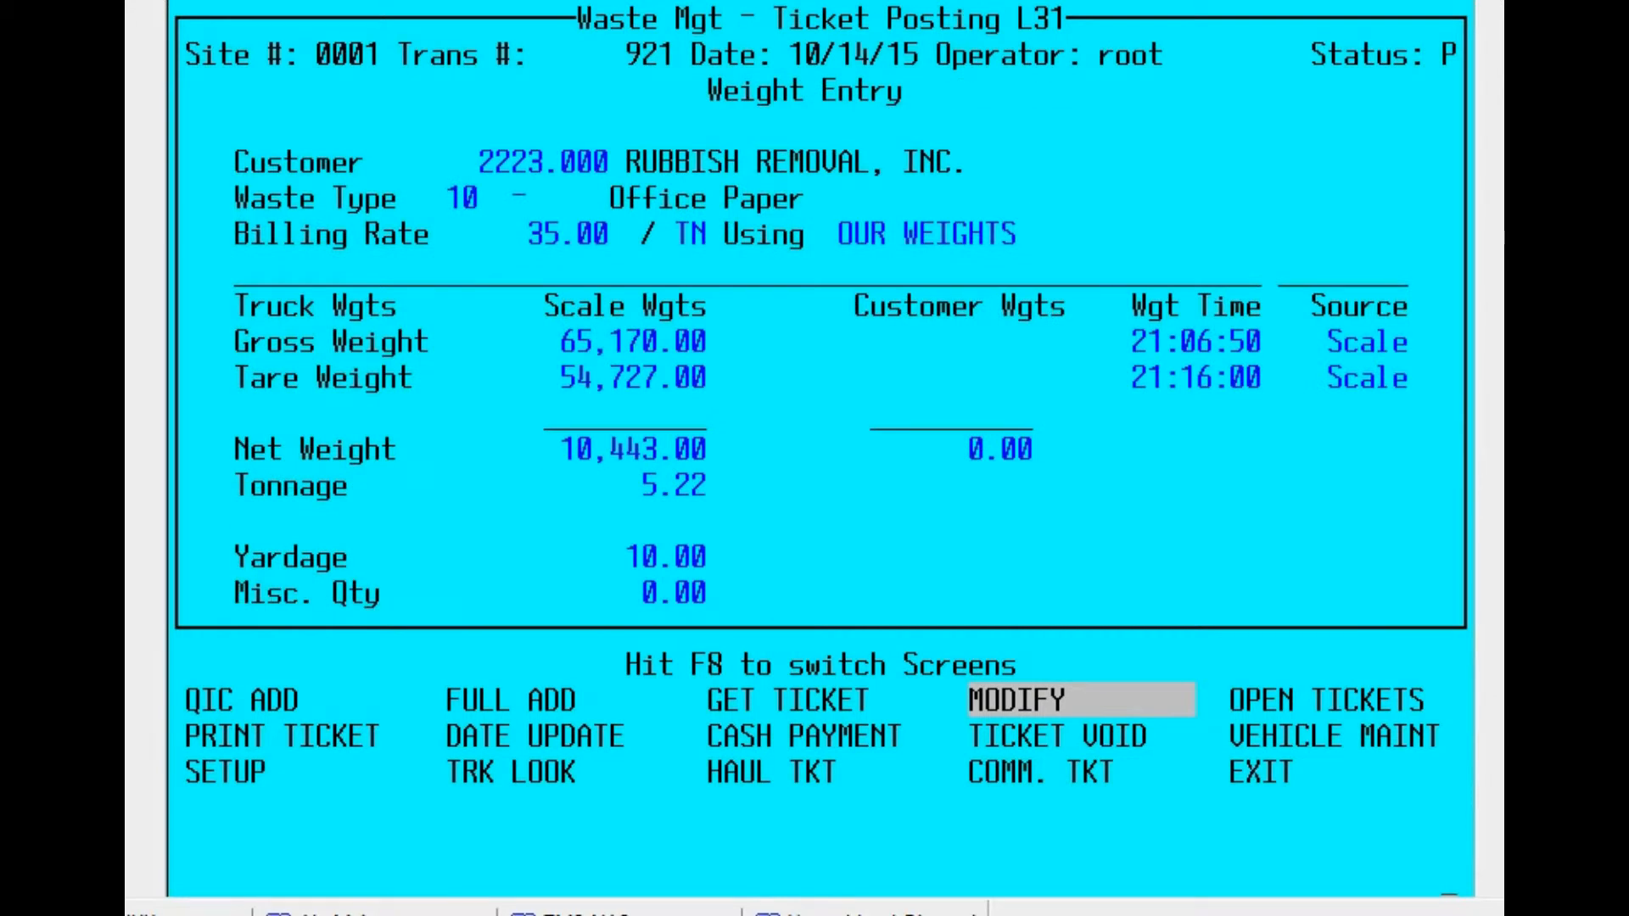
pyautogui.press('f8')
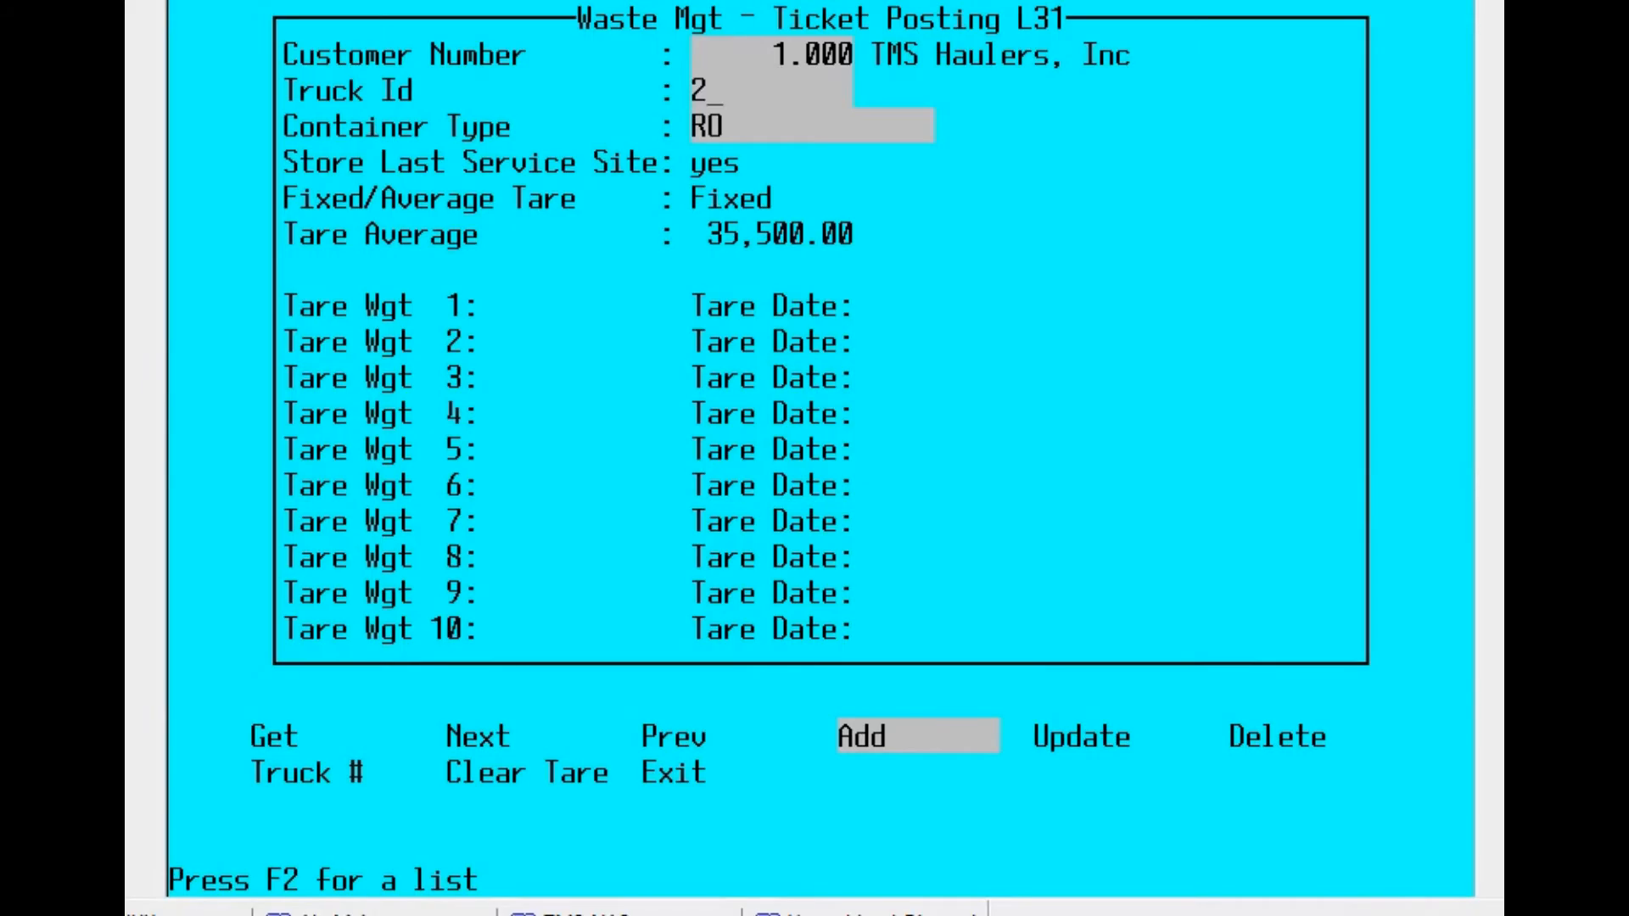
# - Add truck 25 with a fixed 25,000.00 tare for TMS Haulers, then begin setting up truck 35
pyautogui.write('5')
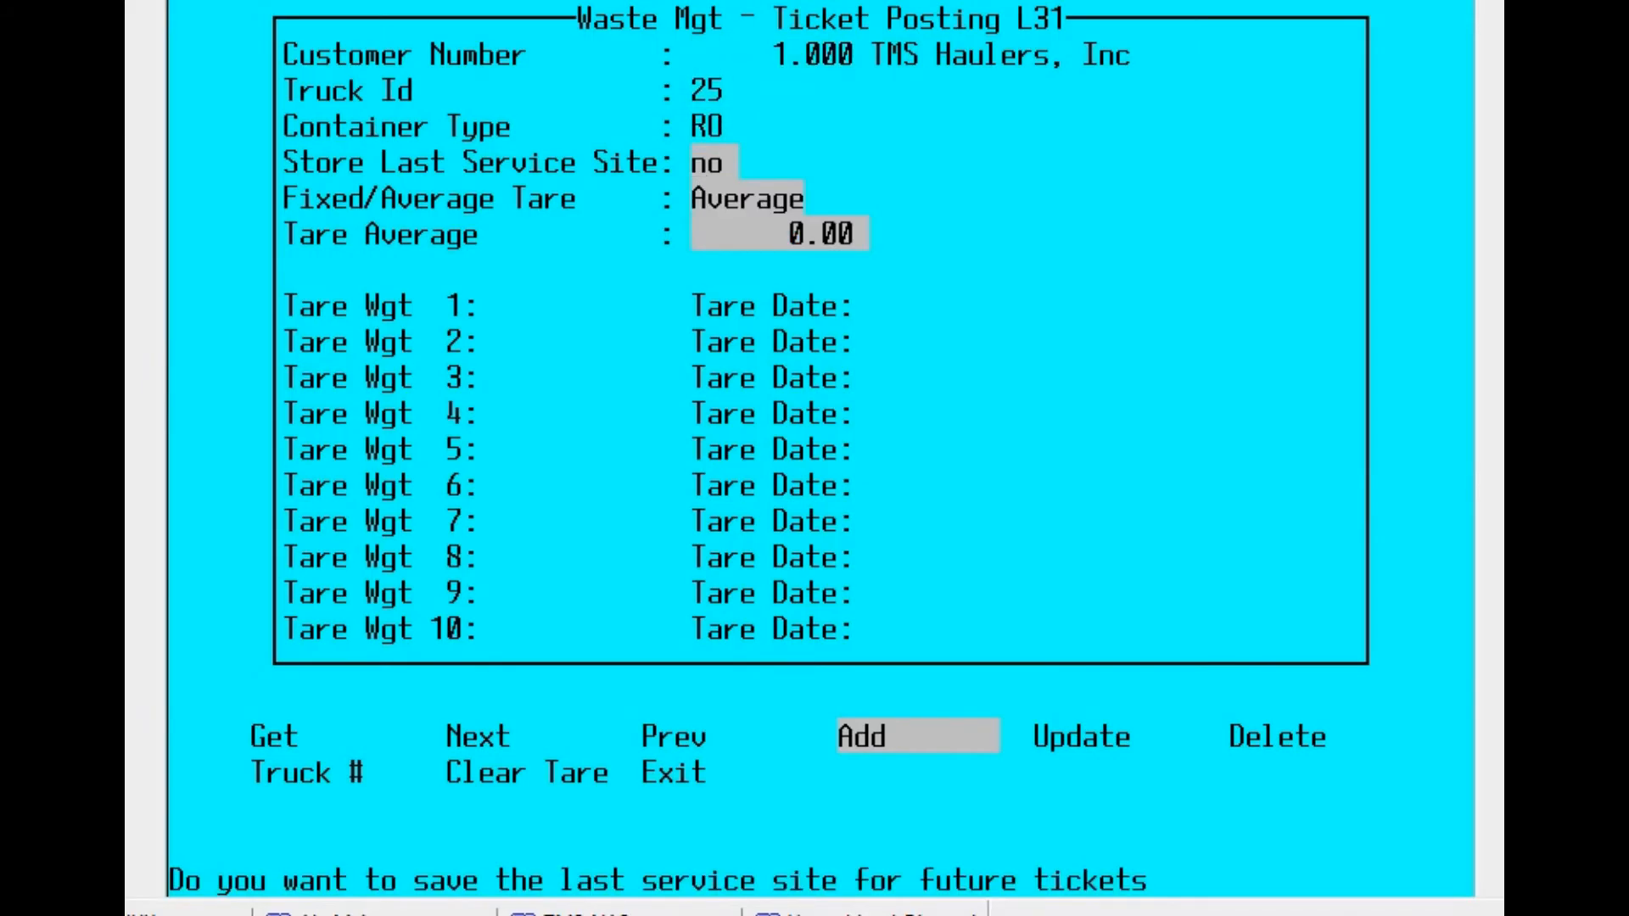
pyautogui.write('yes')
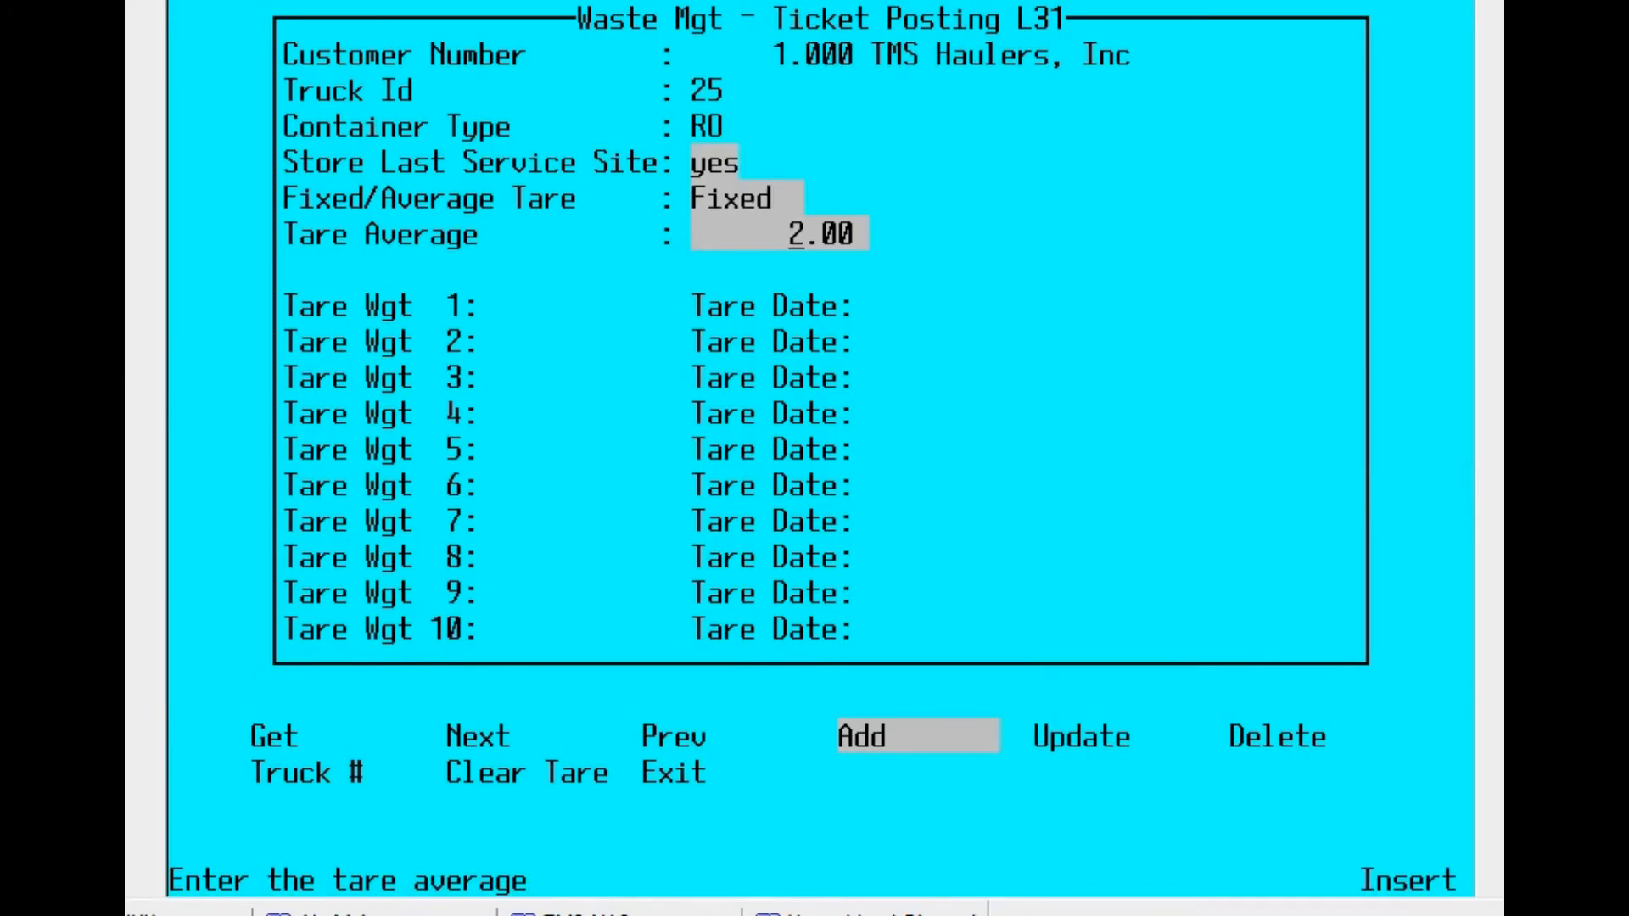
pyautogui.write('25000.00')
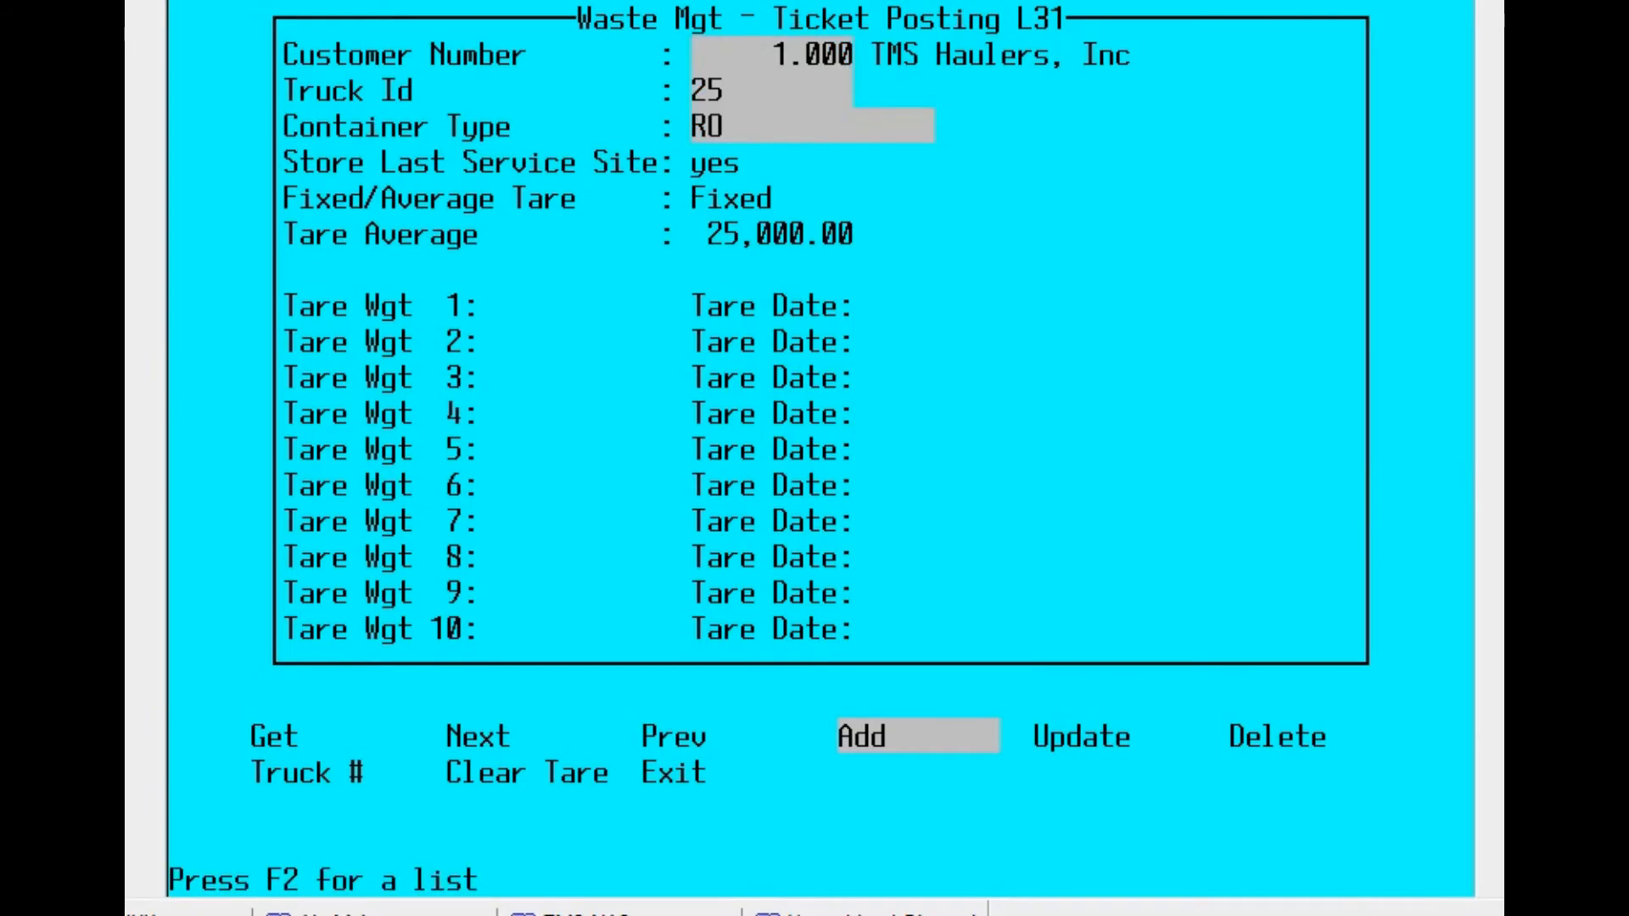
pyautogui.write('3')
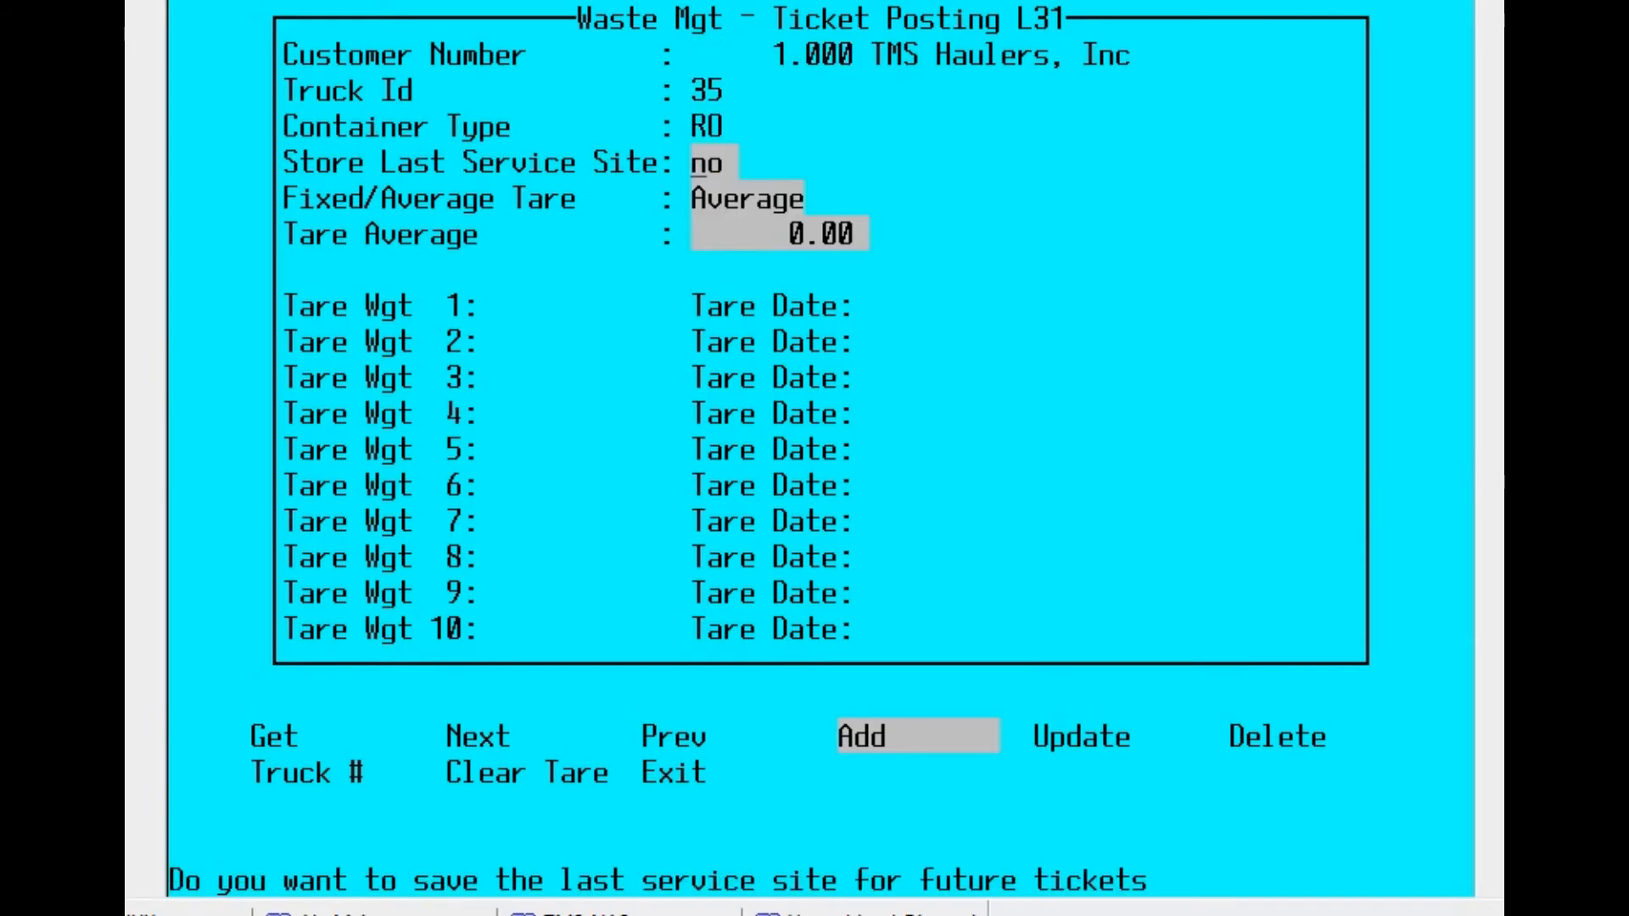
pyautogui.write('yes')
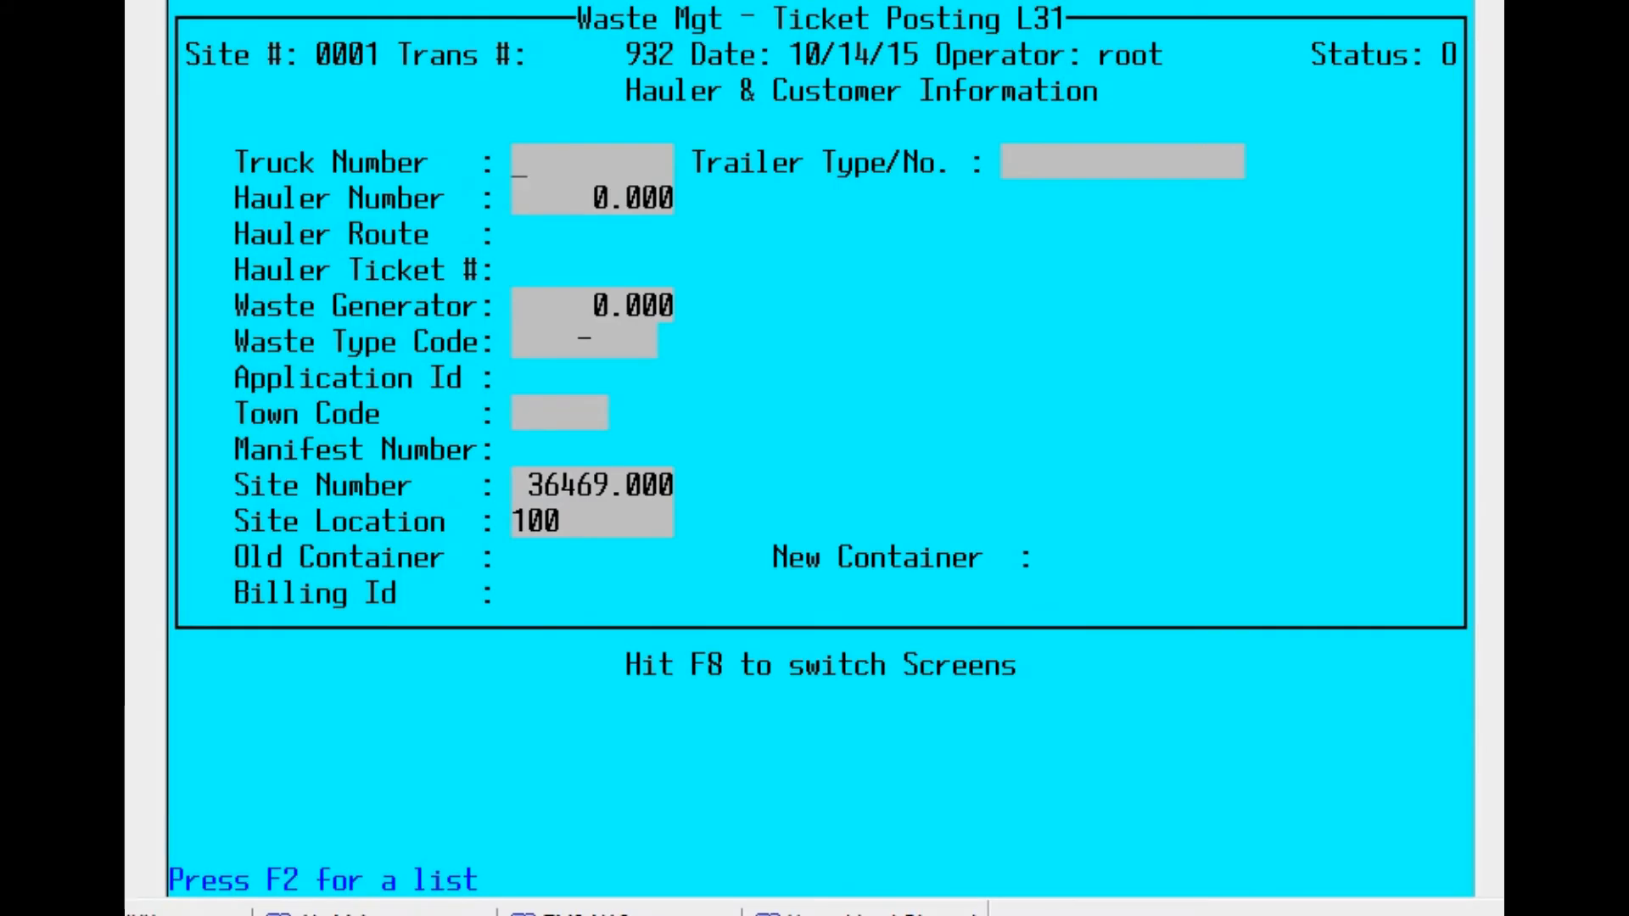
# - Enter truck 35, accept town GRE and site 36469, post ticket 932 and view its 1,211.60 charges
pyautogui.write('3')
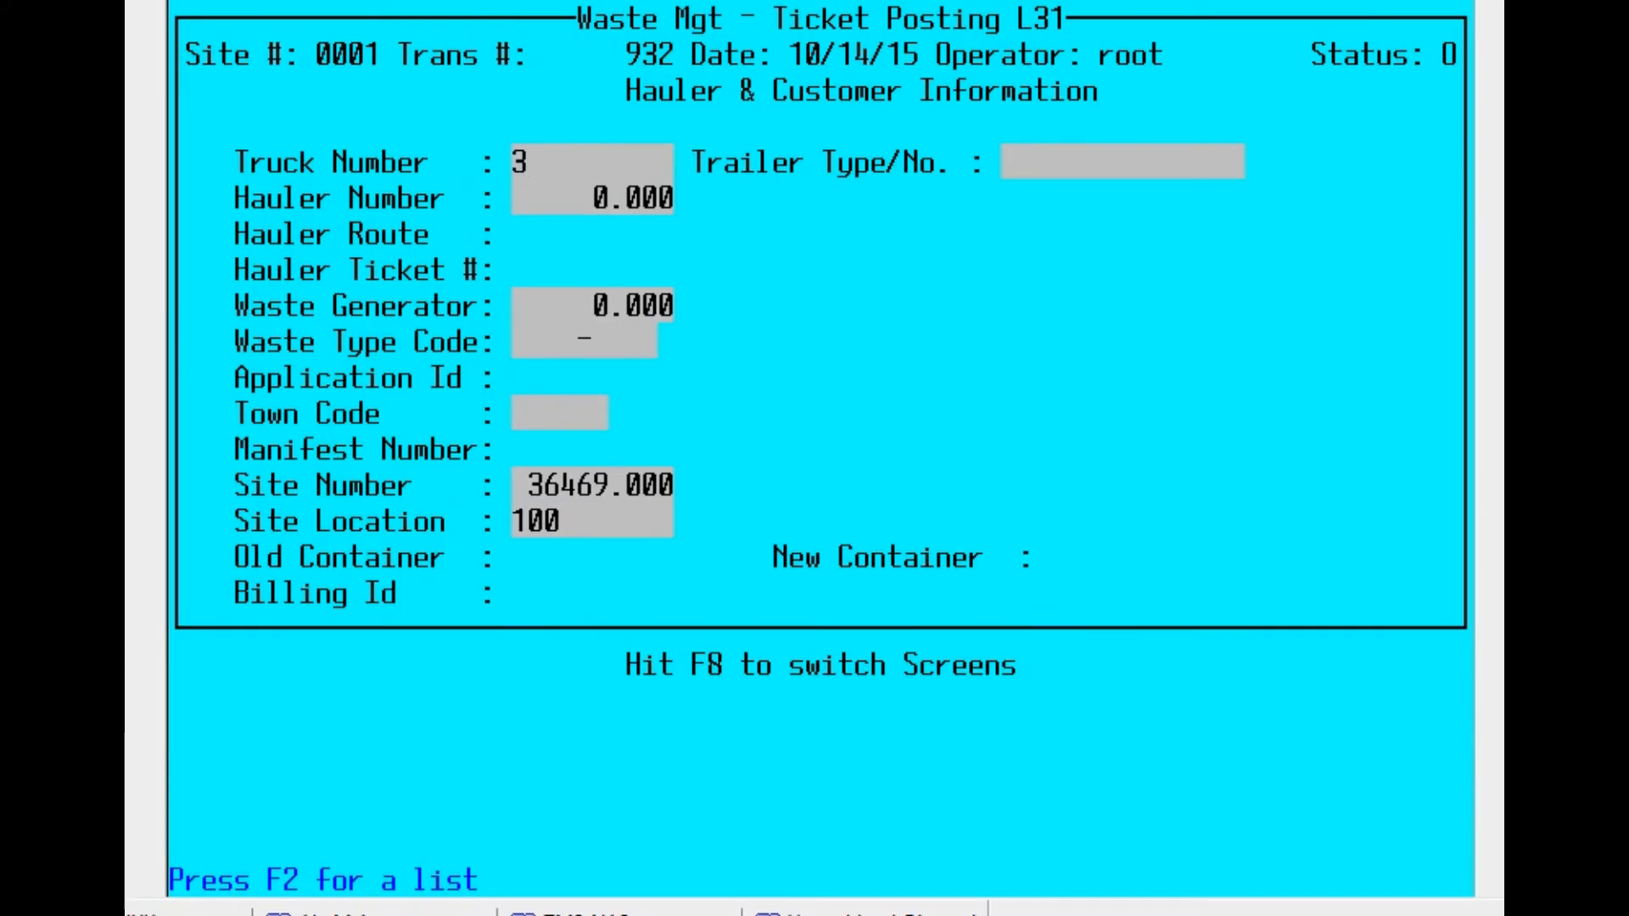
pyautogui.write('5')
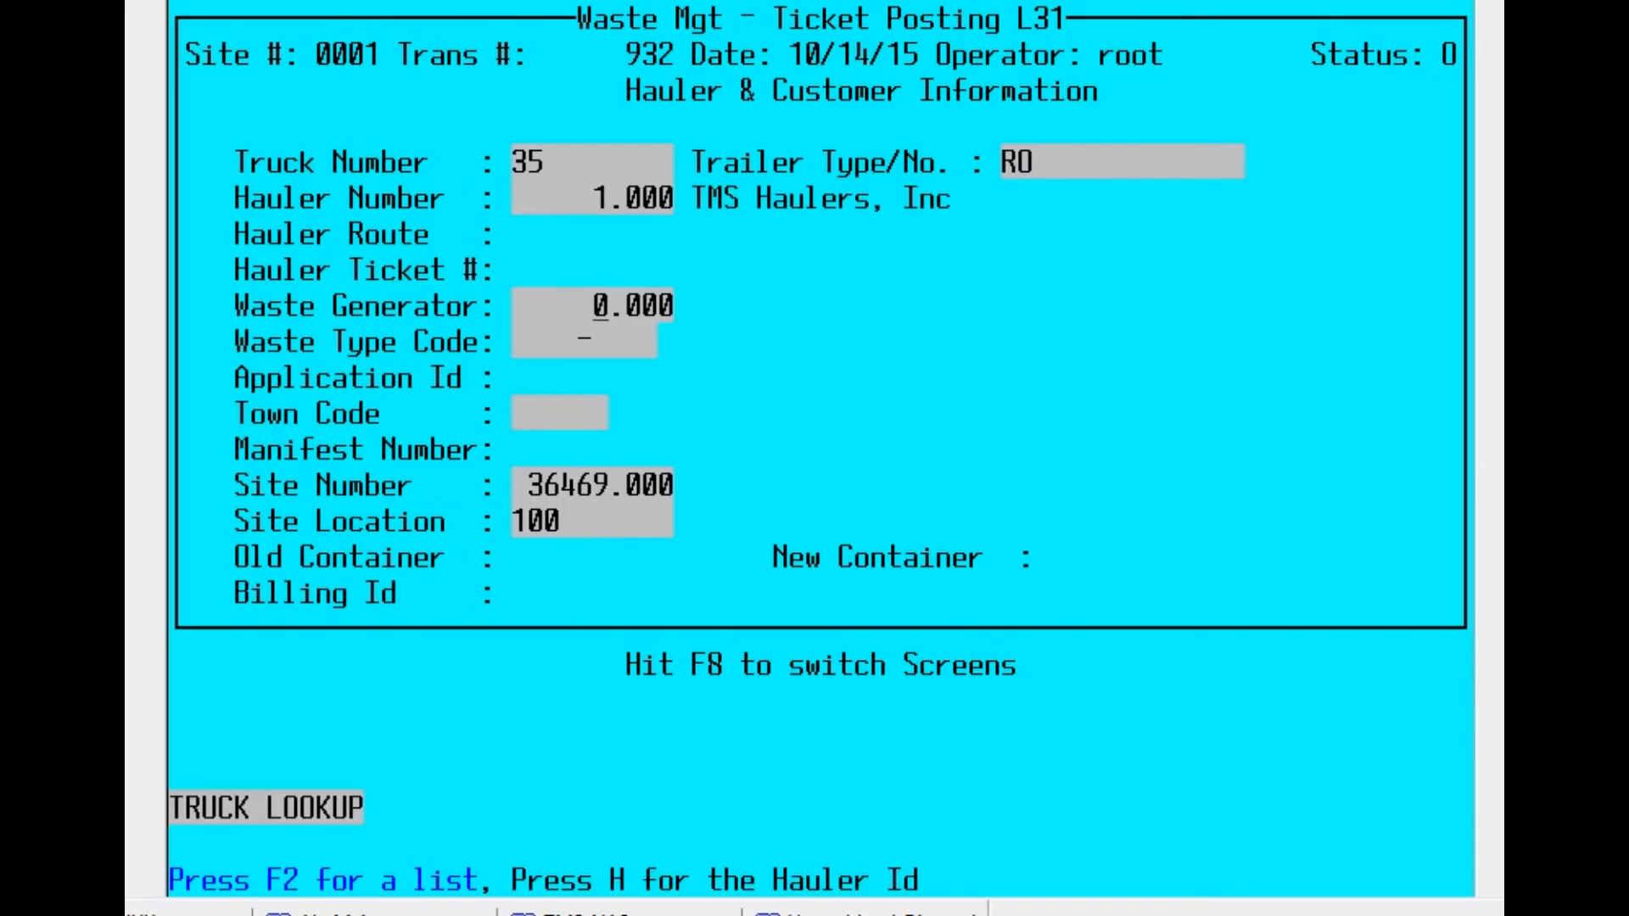
pyautogui.press('f2')
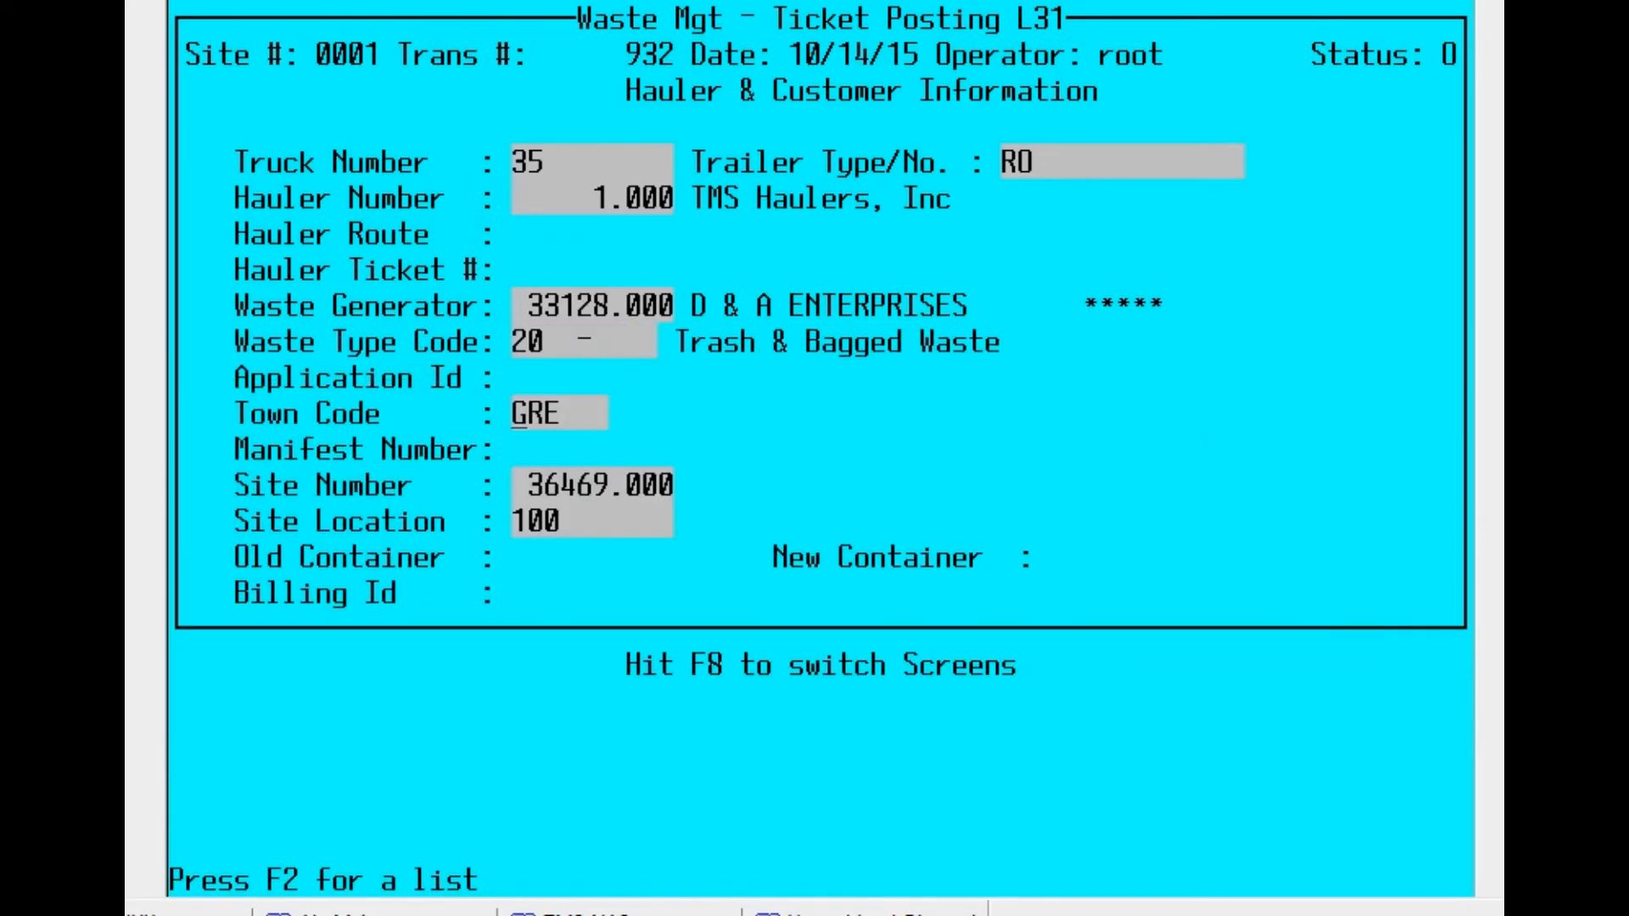
pyautogui.press('Enter')
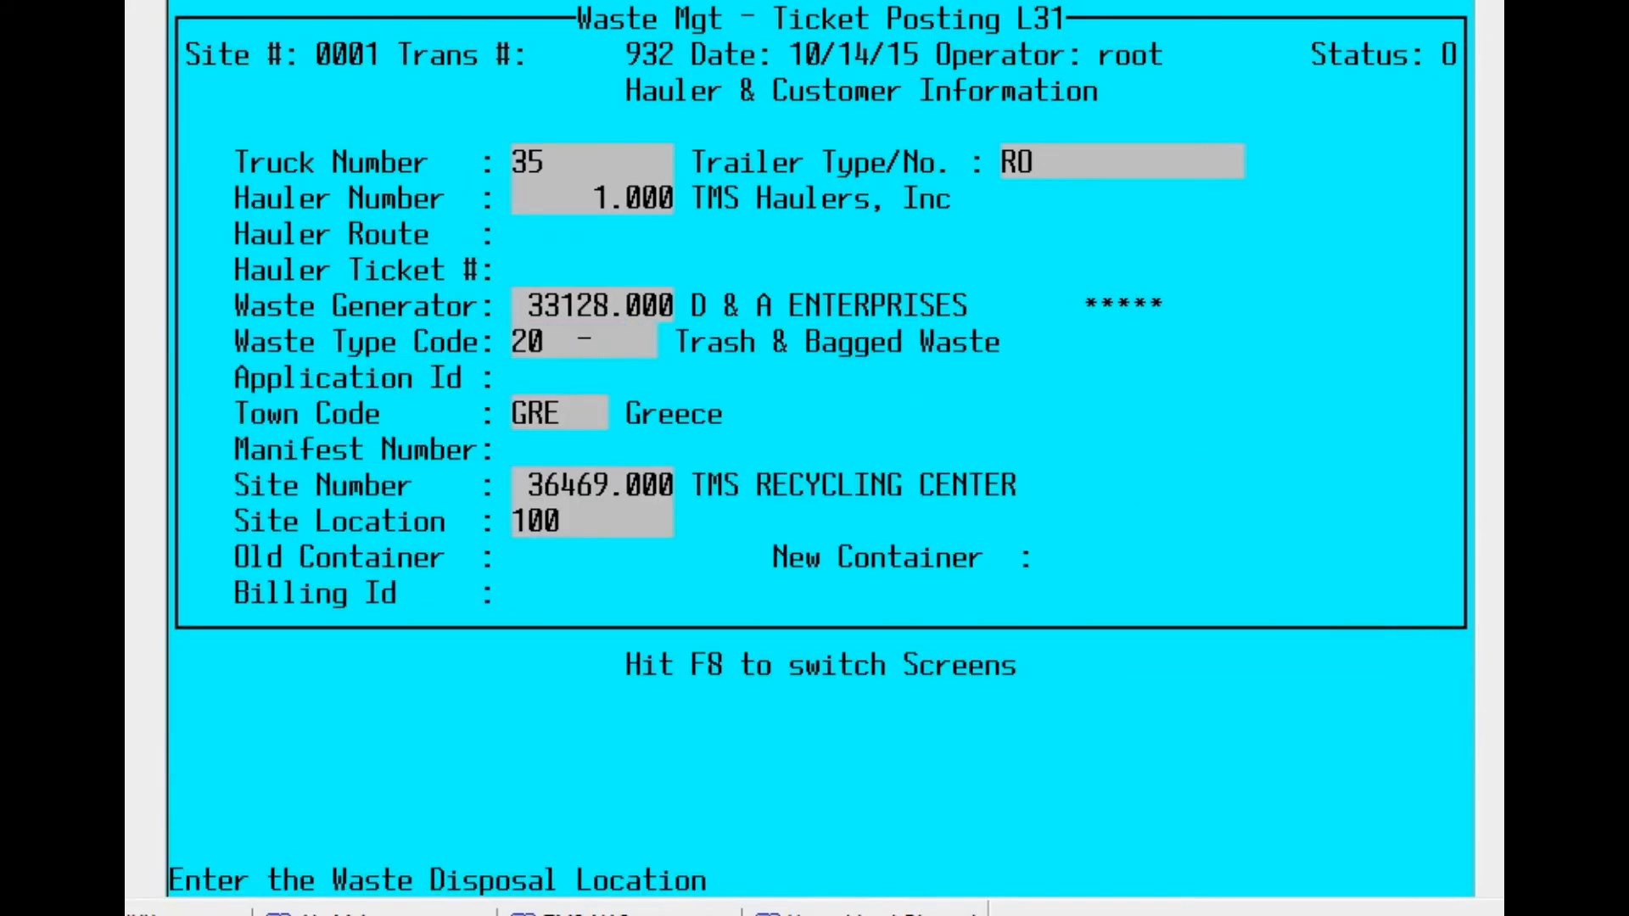
pyautogui.press('f8')
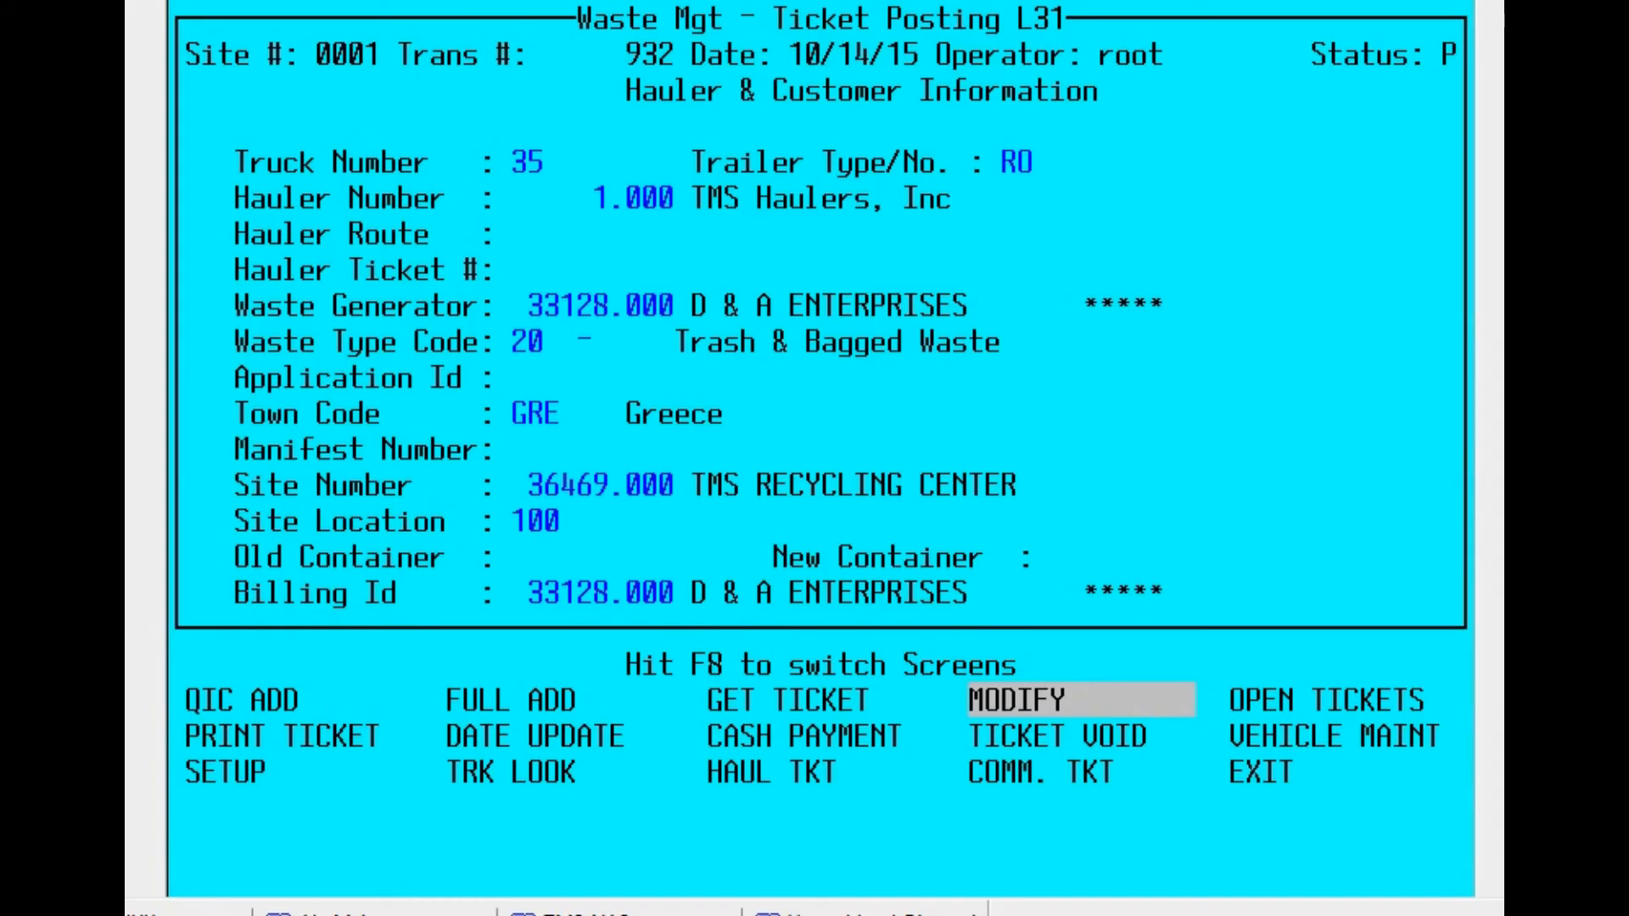
pyautogui.press('F8')
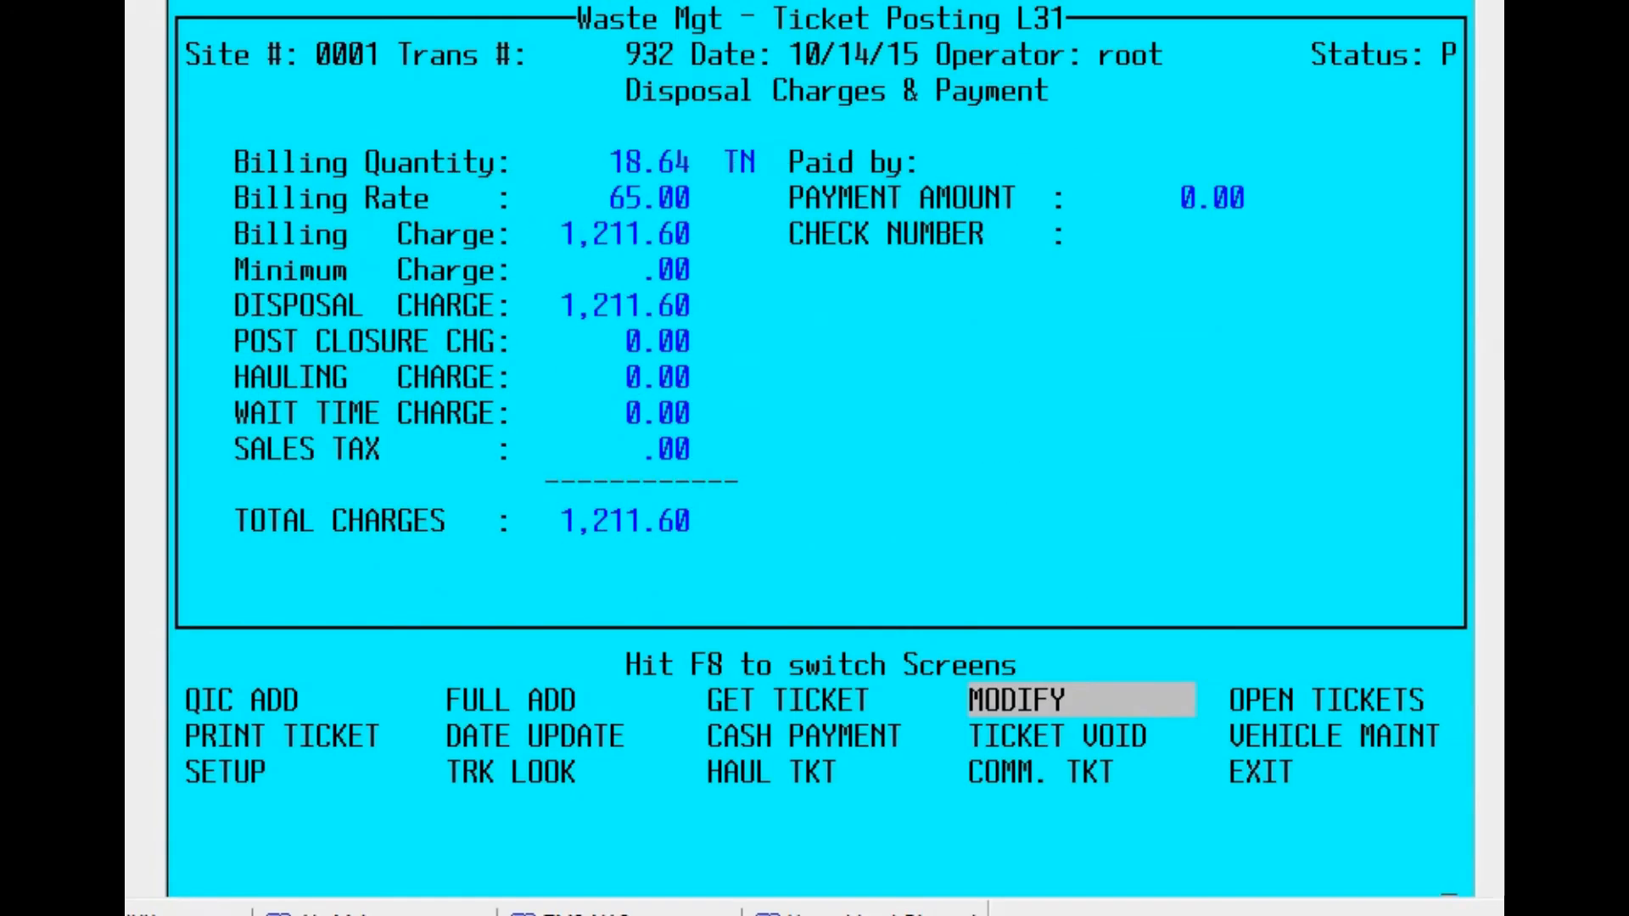